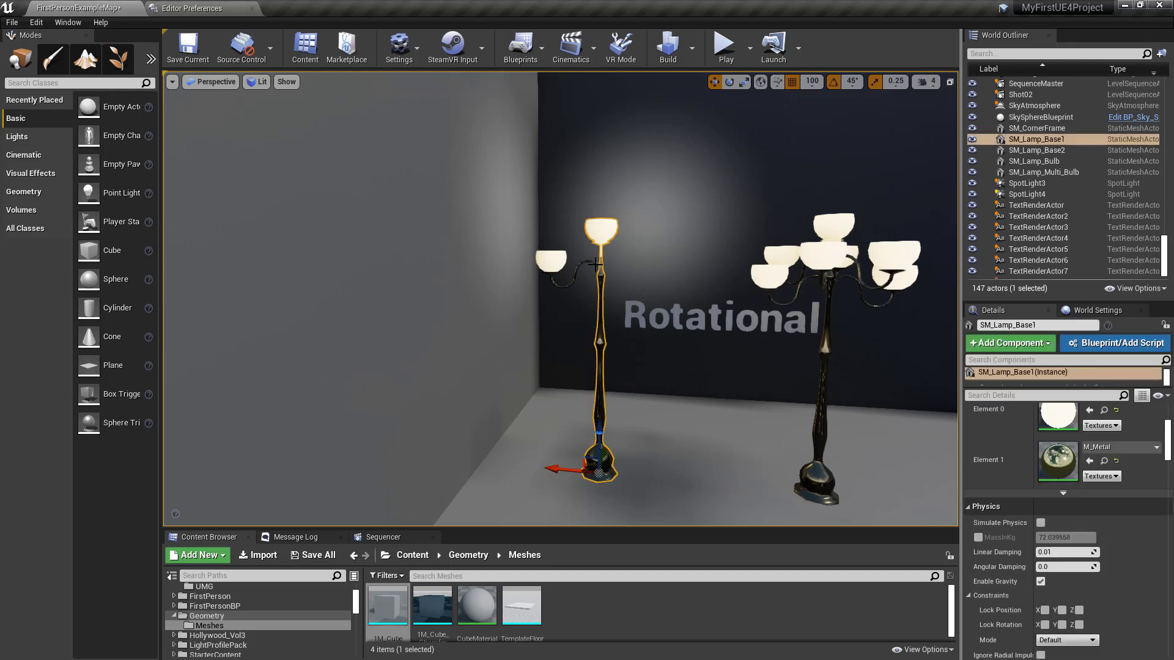
Duplicate the left lamp's bulb arm at 90° rotation snaps around its post.
left_click(553, 260)
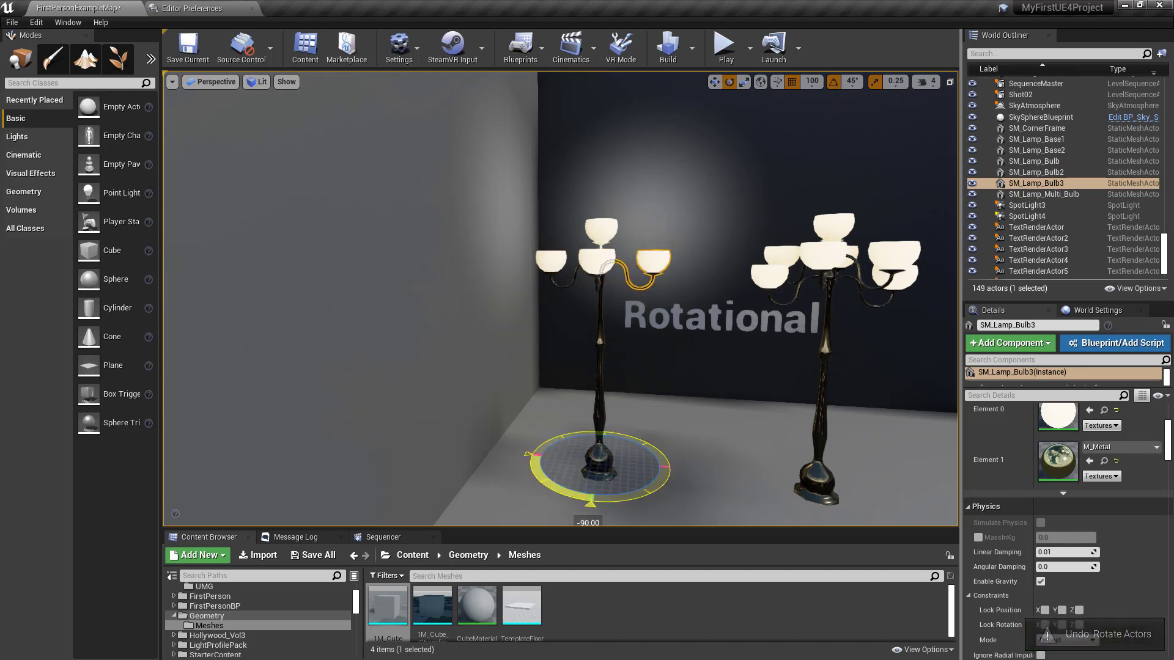
left_click(1037, 194)
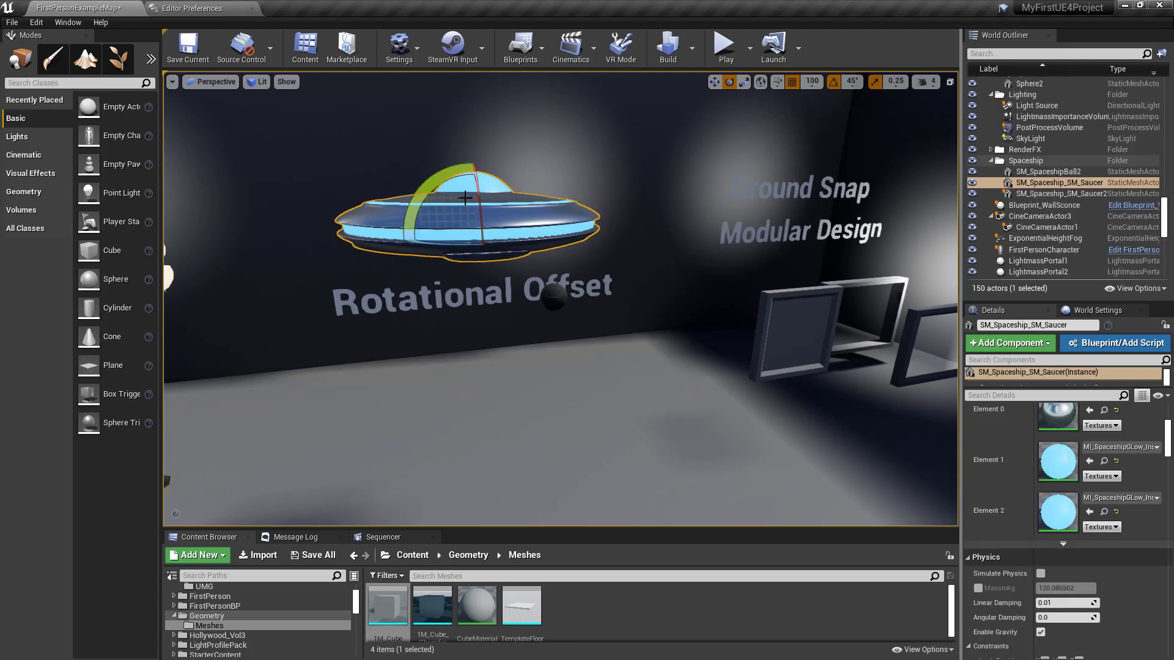
Copy the saucer's Location values so the black ball can be pasted onto its position.
left_click(1058, 171)
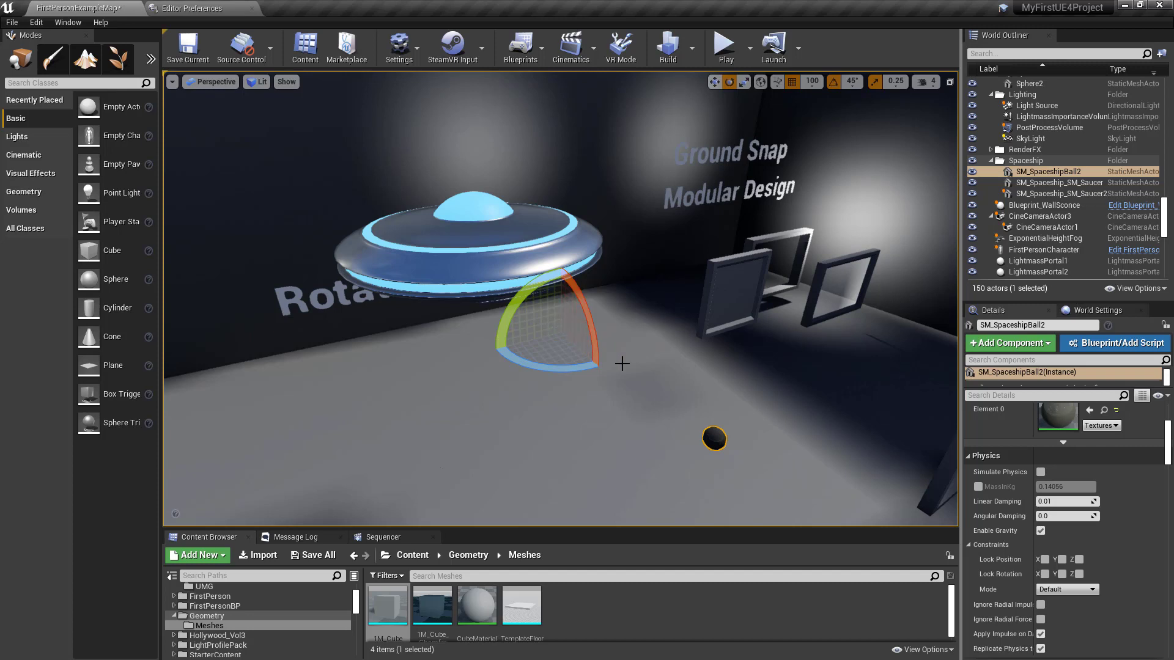
mouse_move(564, 328)
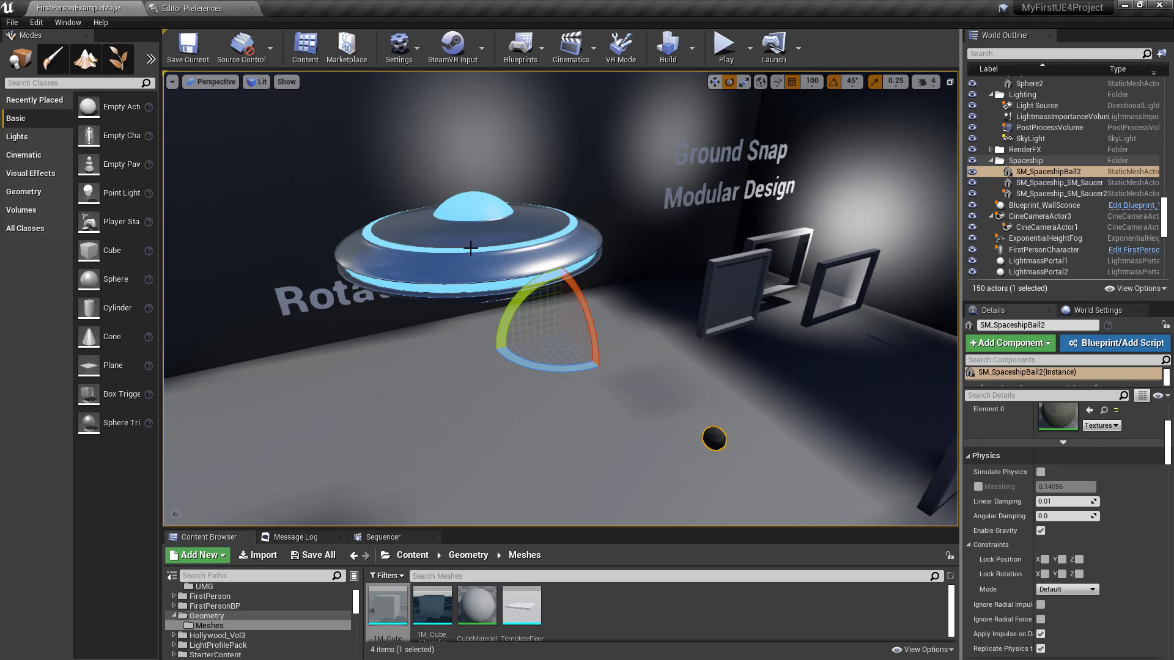
left_click(1060, 182)
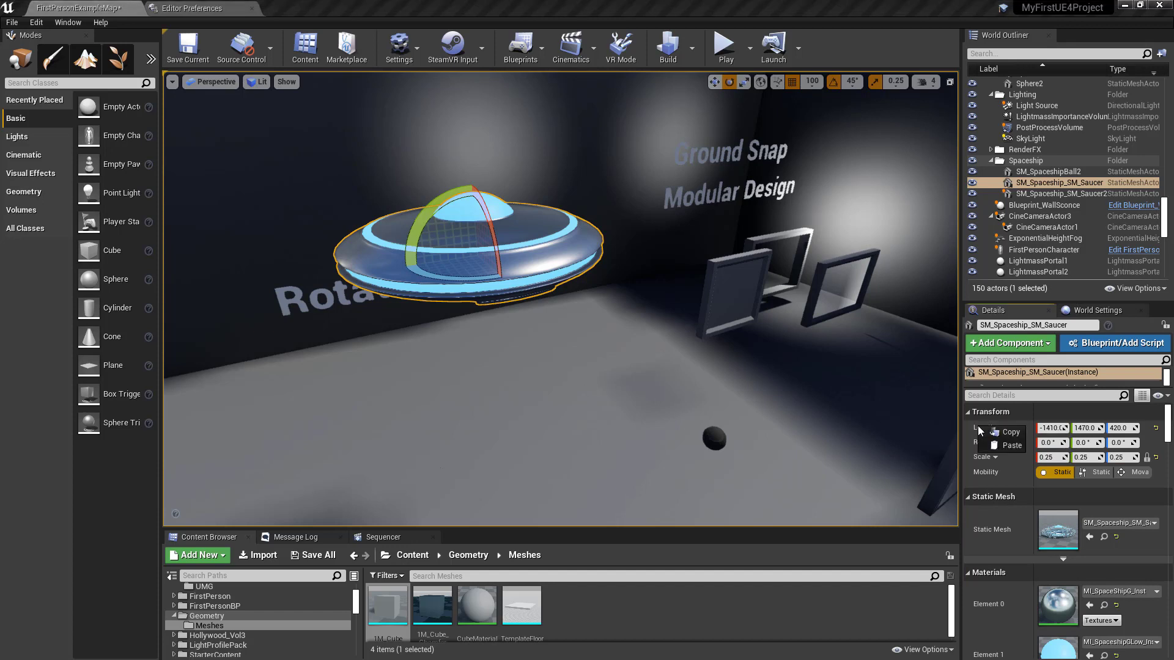
left_click(1056, 172)
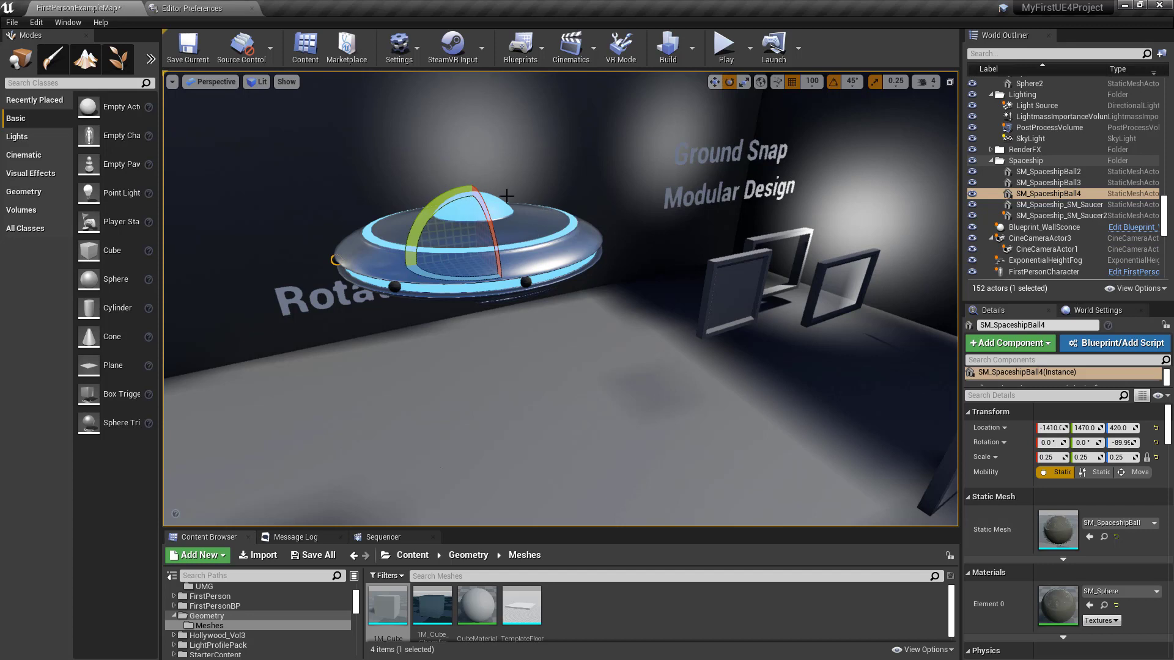
mouse_move(465, 208)
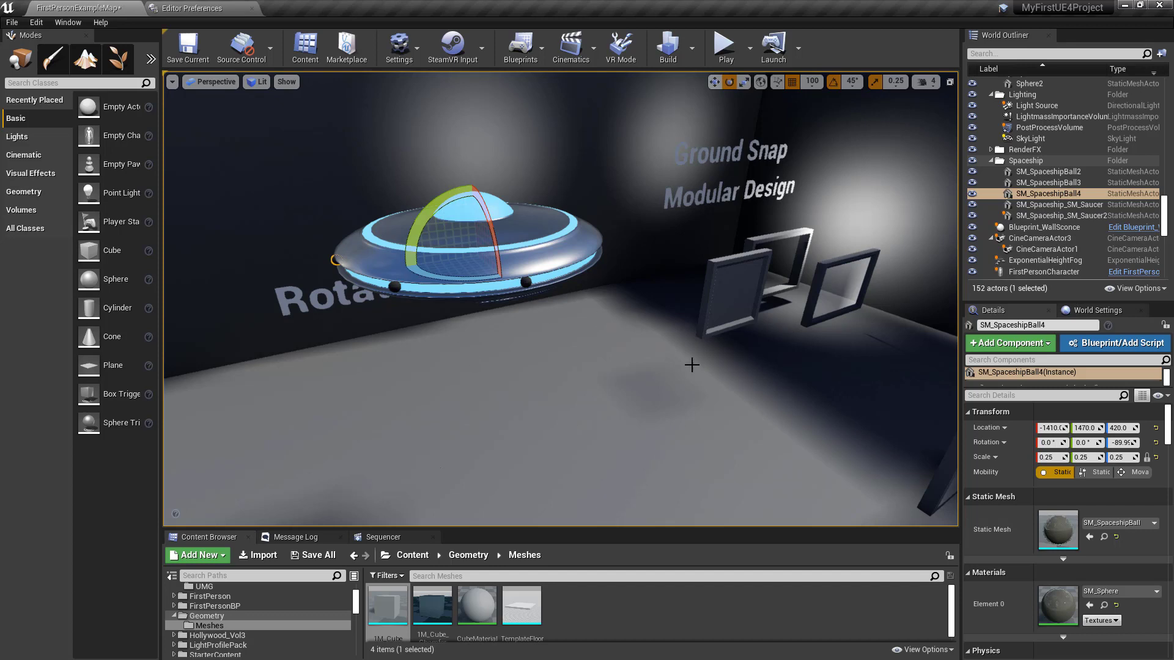
mouse_move(628, 352)
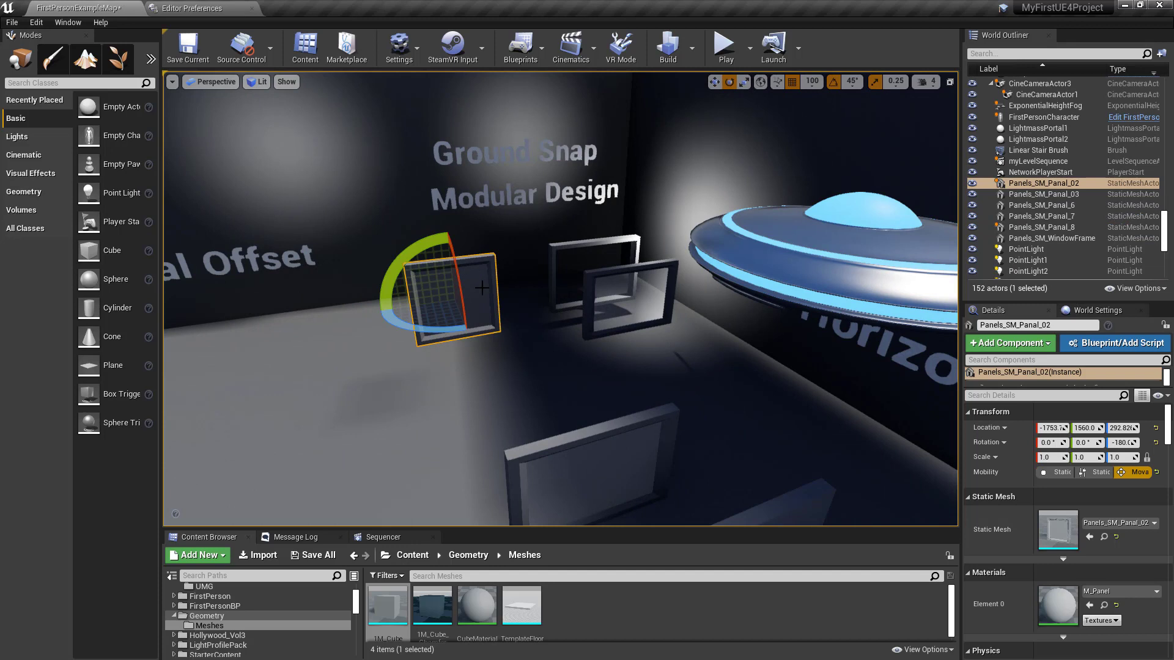
Move the square panel up then down along Z, its height snapping in grid steps.
left_click_drag(445, 292, 456, 349)
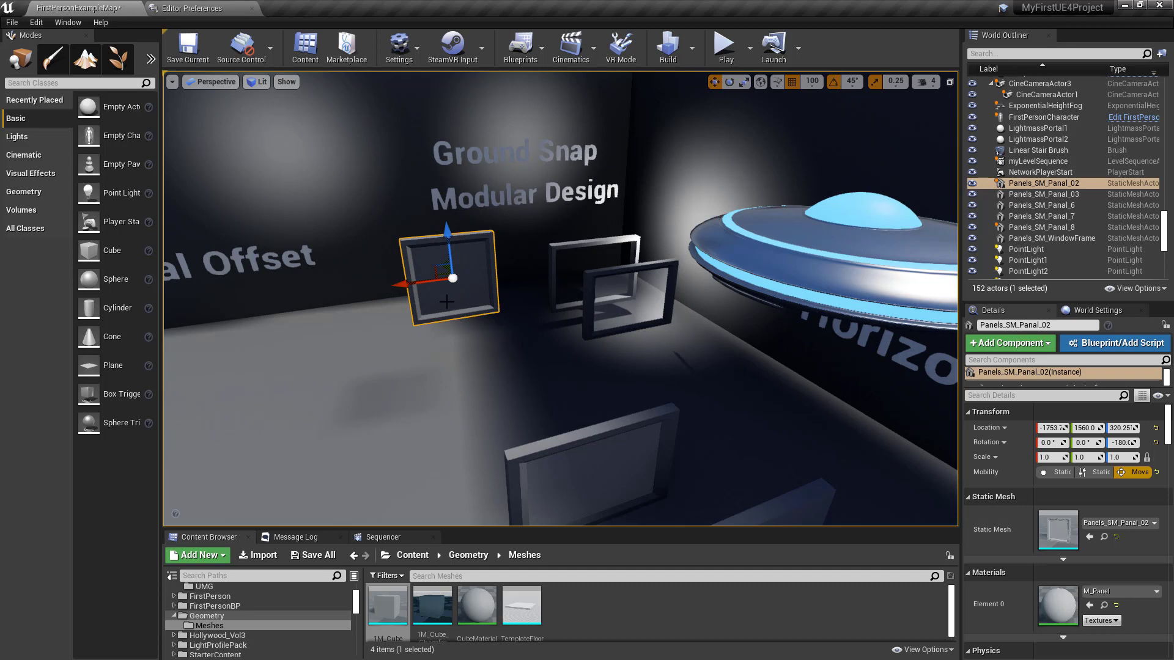
left_click_drag(449, 279, 461, 384)
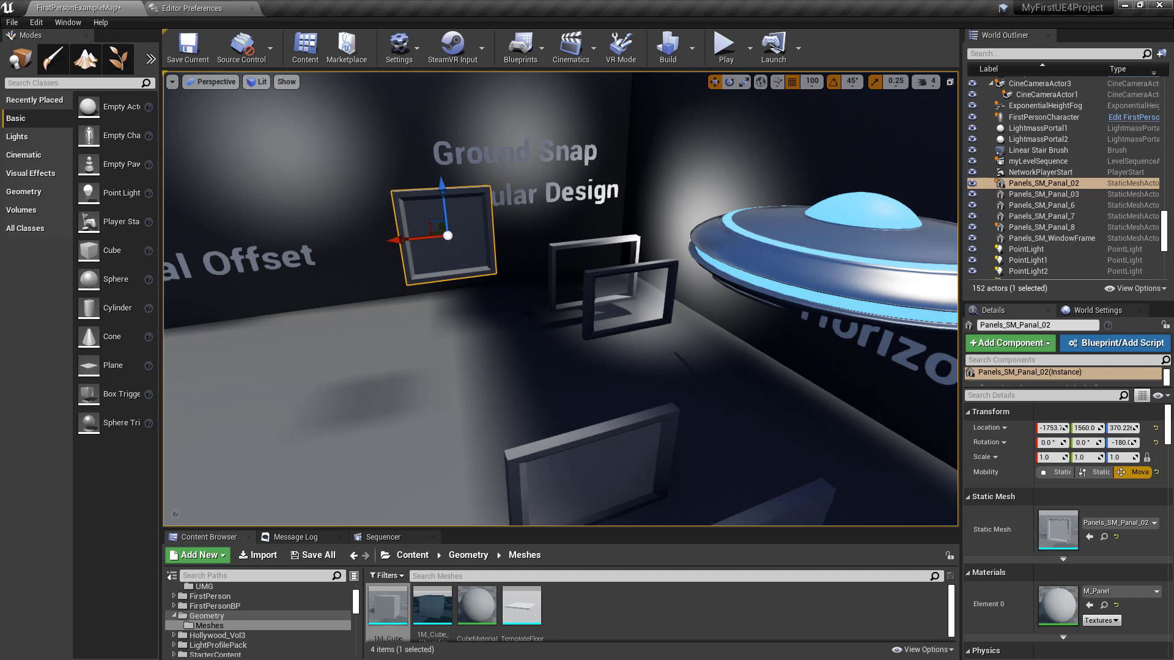
left_click_drag(445, 236, 456, 316)
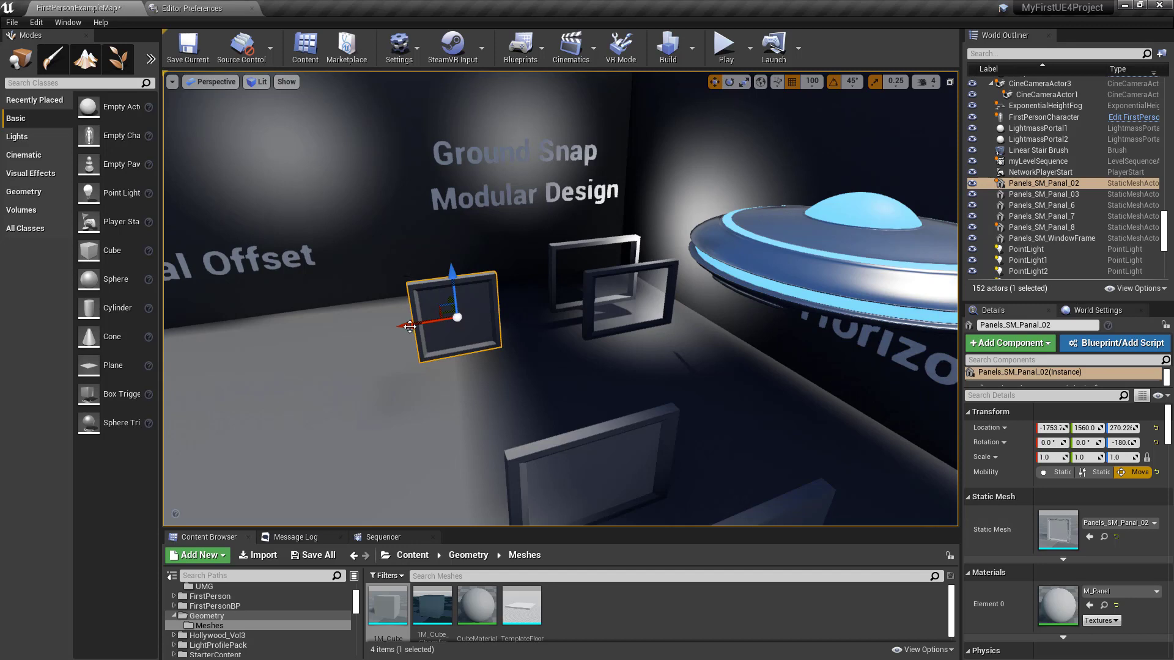
mouse_move(550, 343)
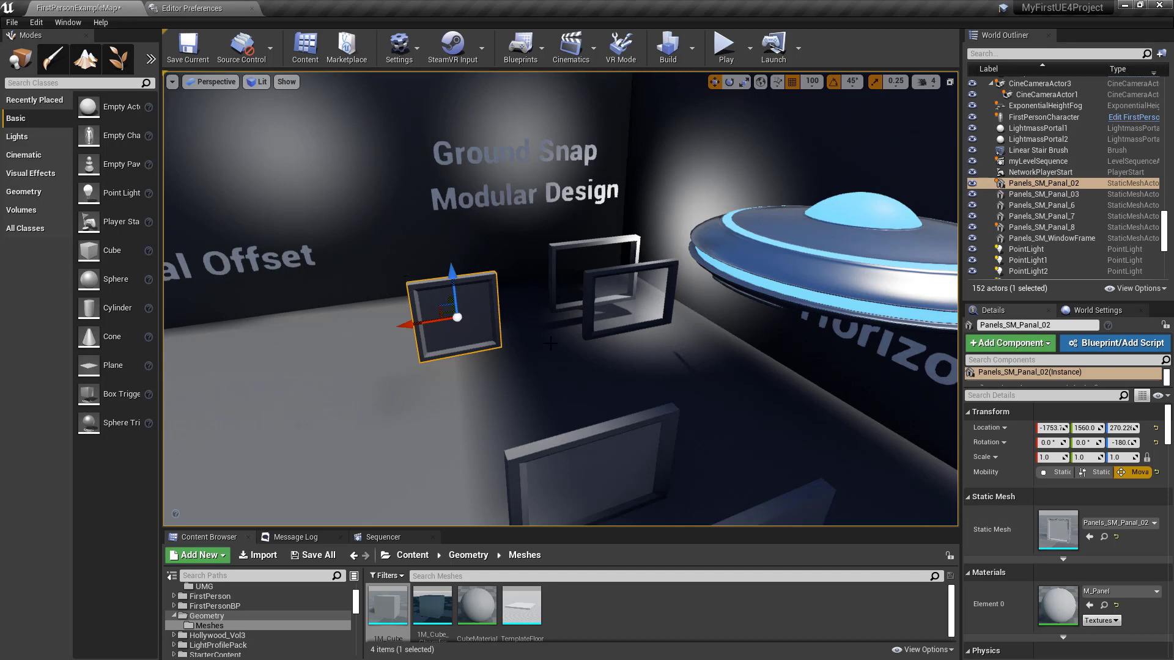
mouse_move(549, 341)
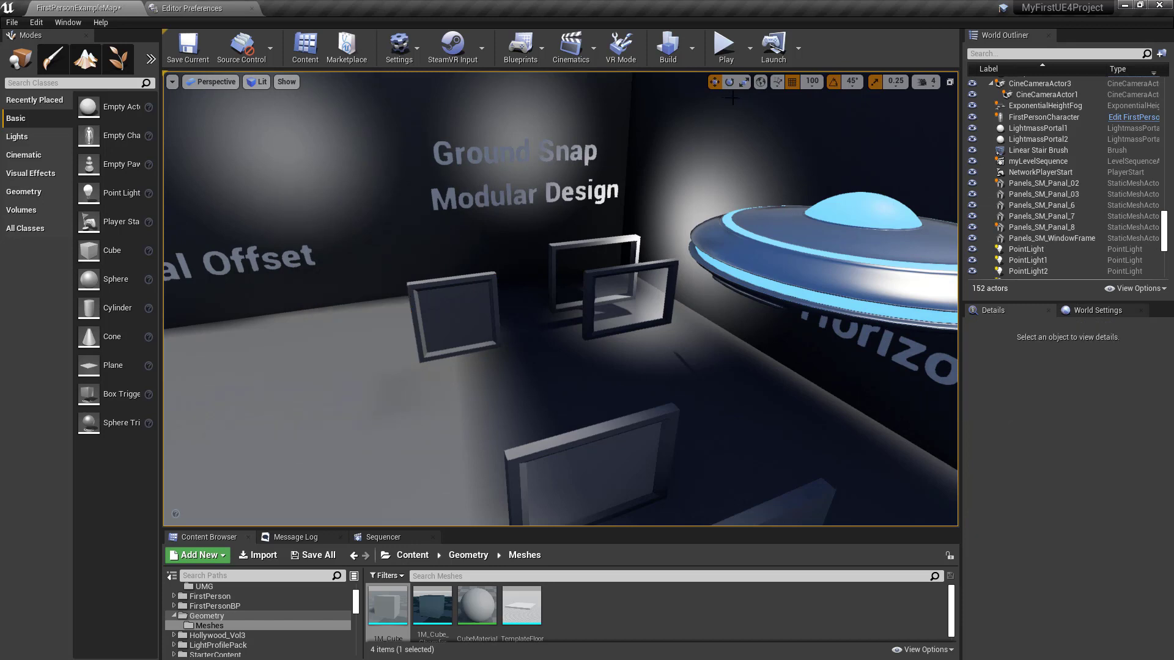
mouse_move(810, 82)
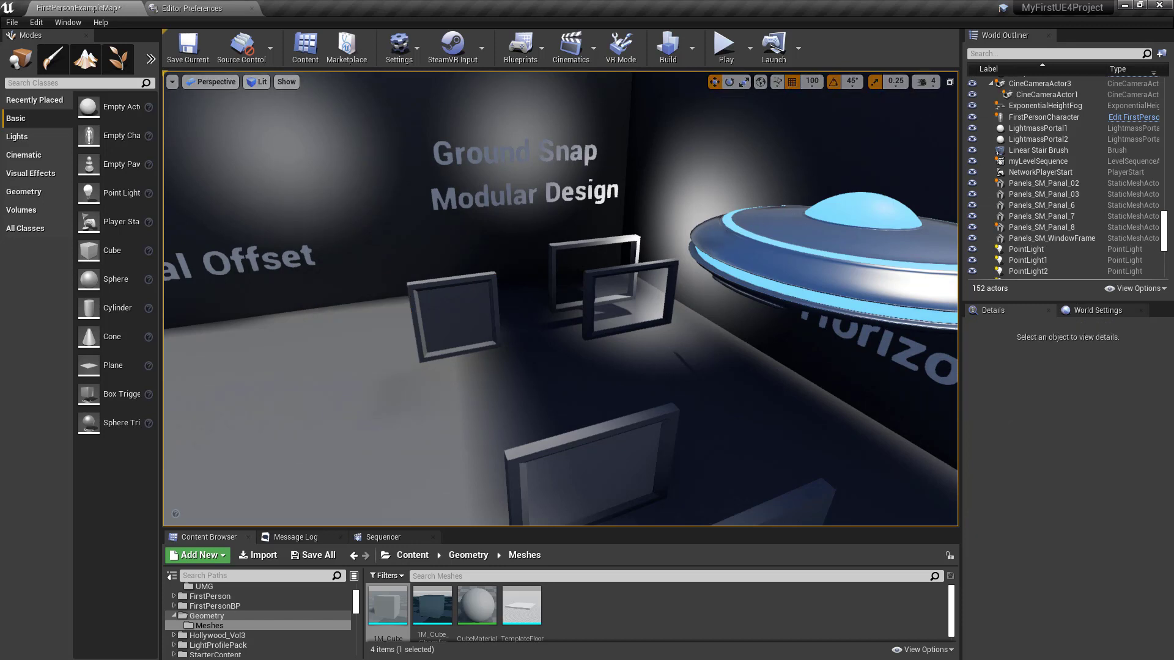
Select Panels_SM_Panal_8 standing in front of the Horizontal & Vertical wall.
left_click(585, 285)
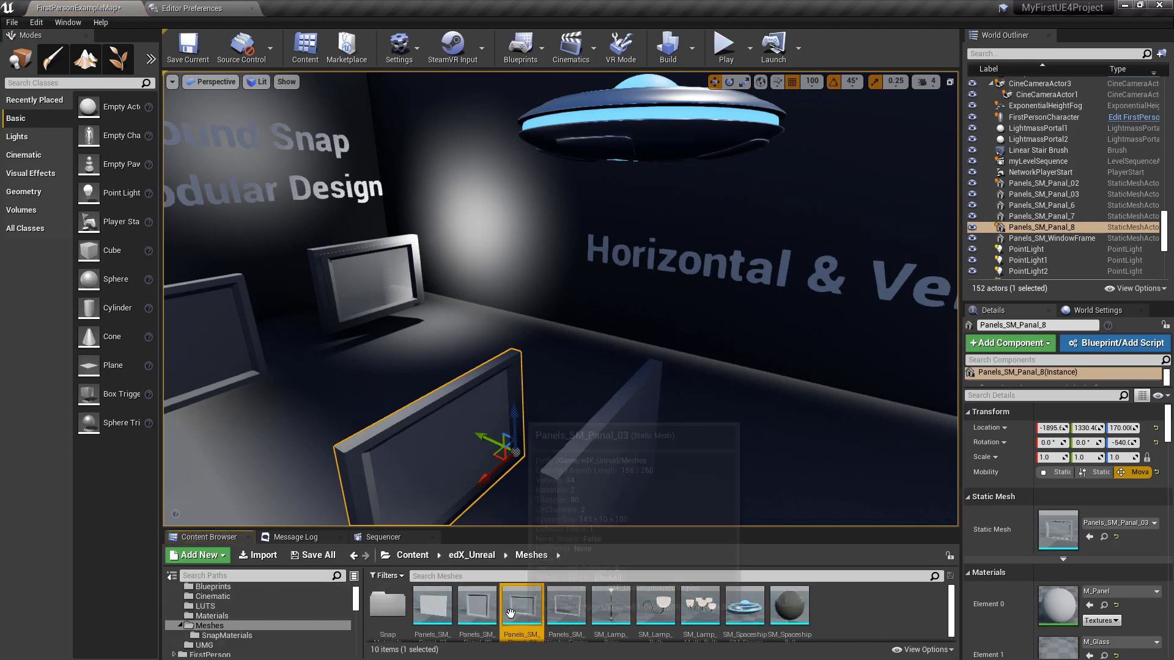
Add a socket to the panel mesh and rename it SocketA.
double_click(521, 607)
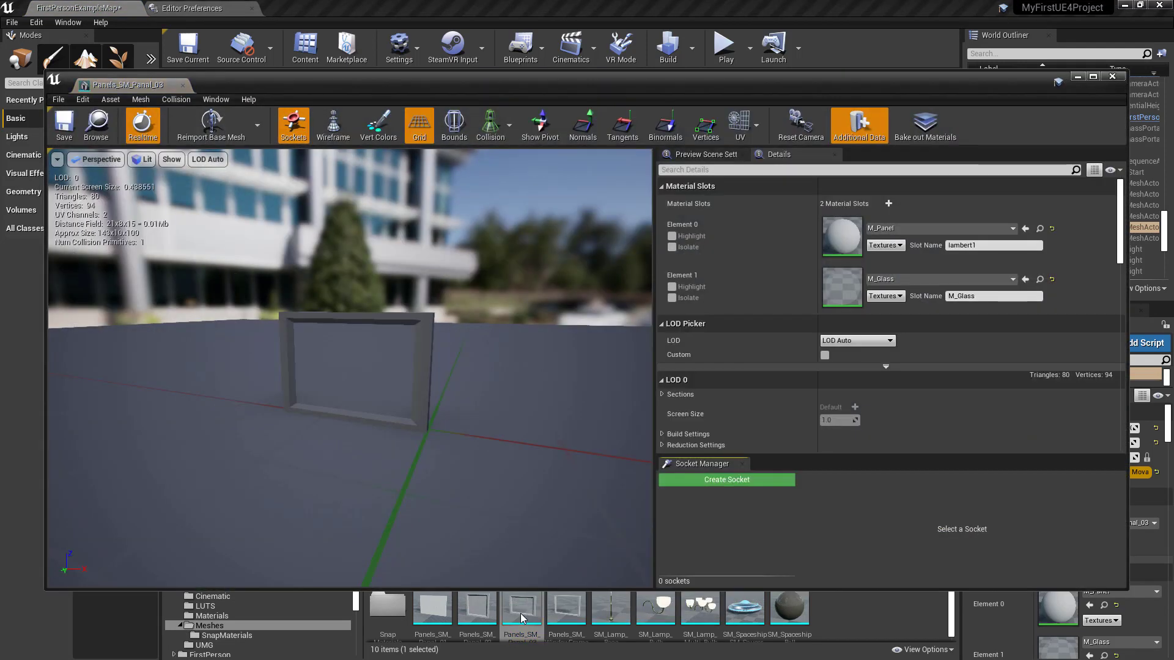
mouse_move(725, 479)
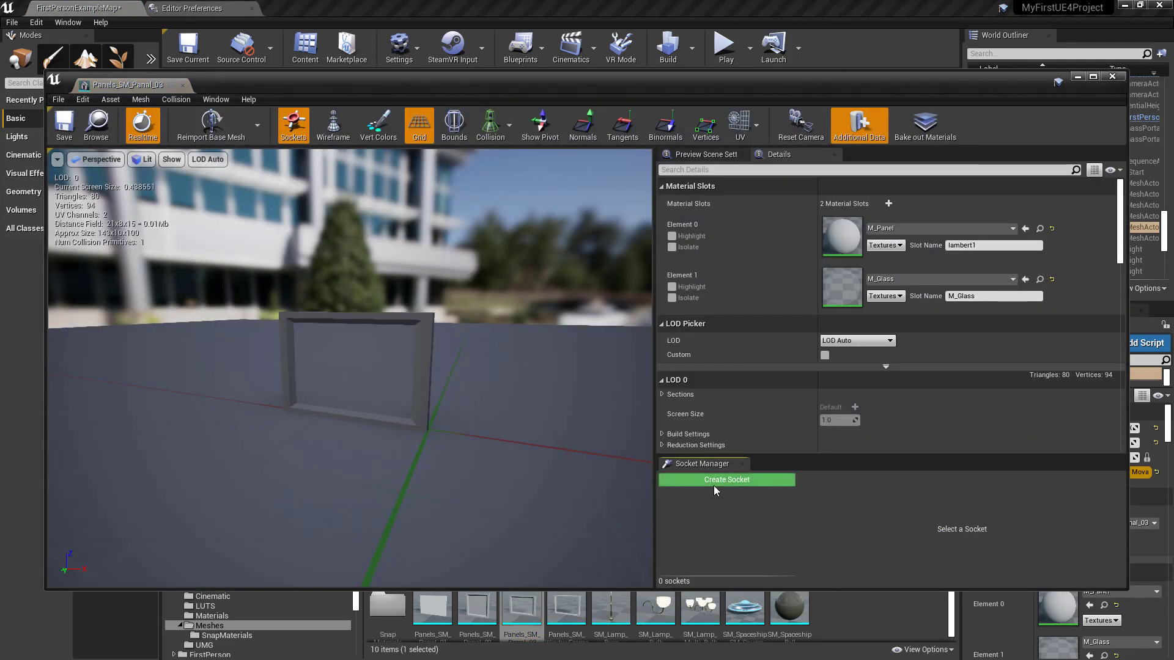
left_click(725, 479)
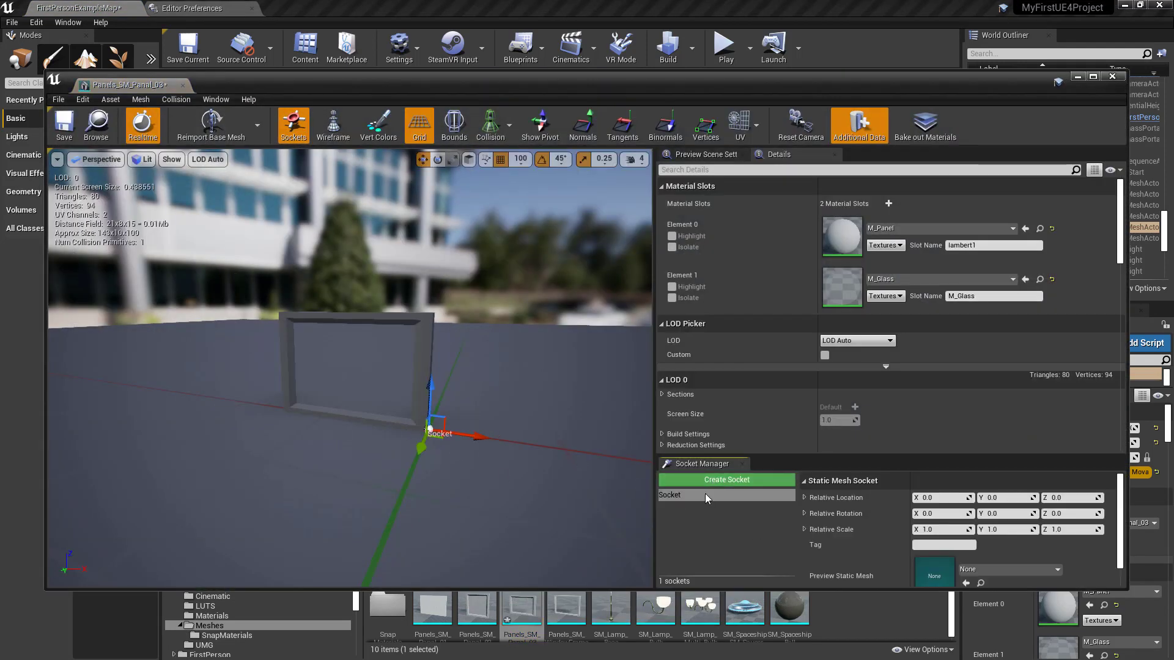
left_click(705, 495)
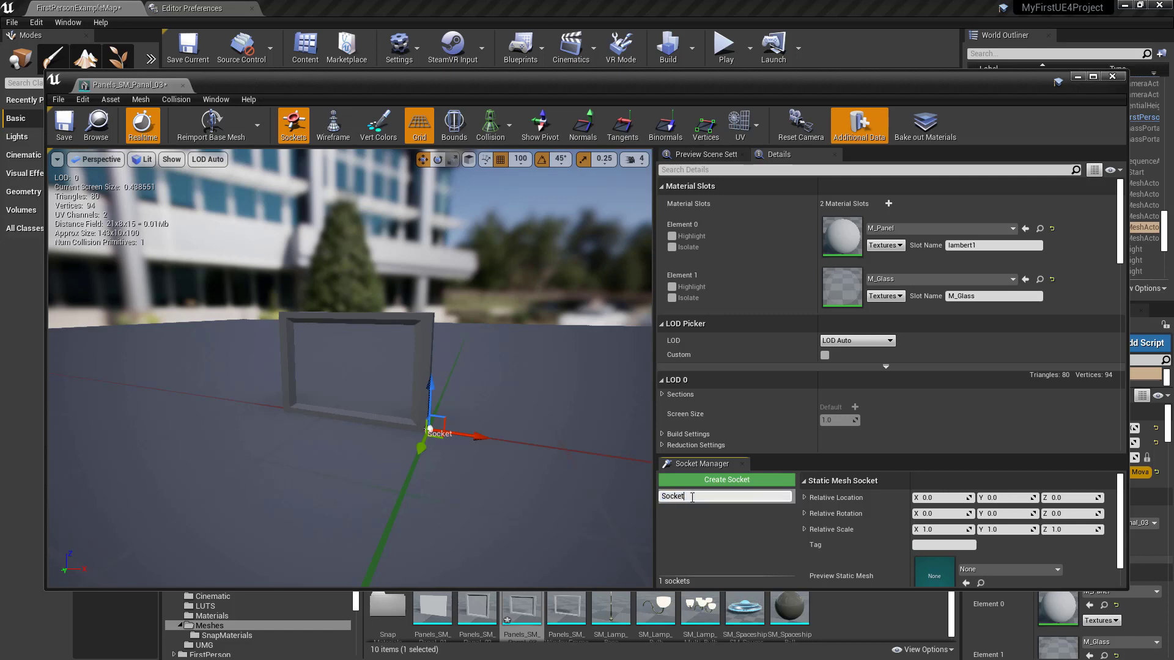
type("A")
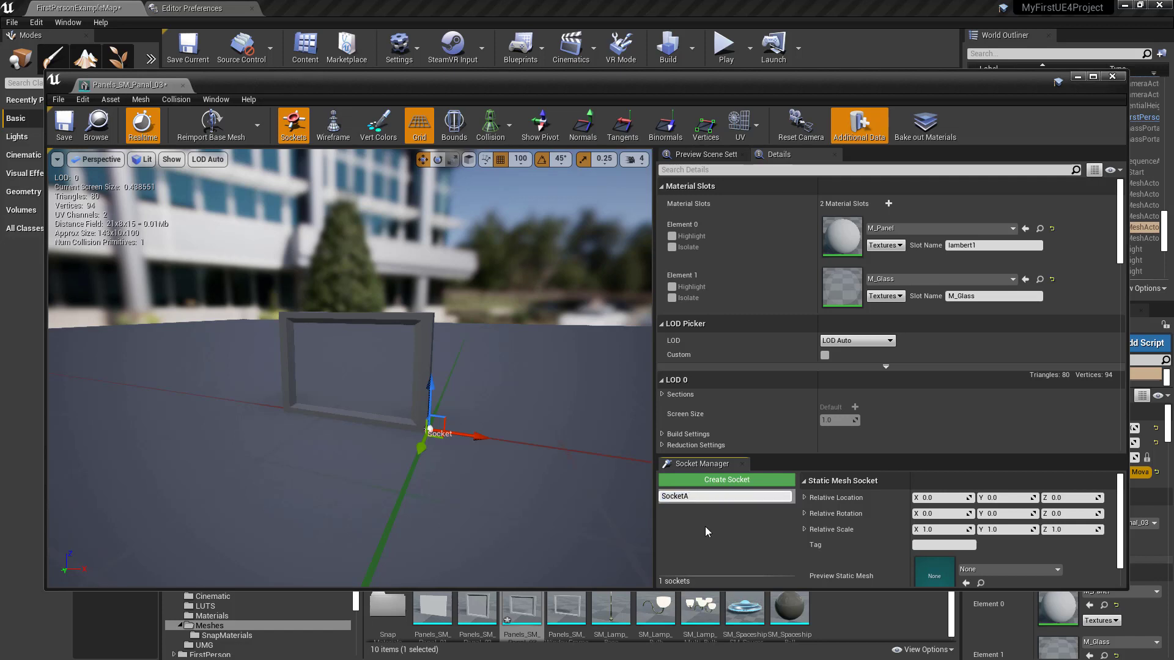
left_click(704, 495)
type("100")
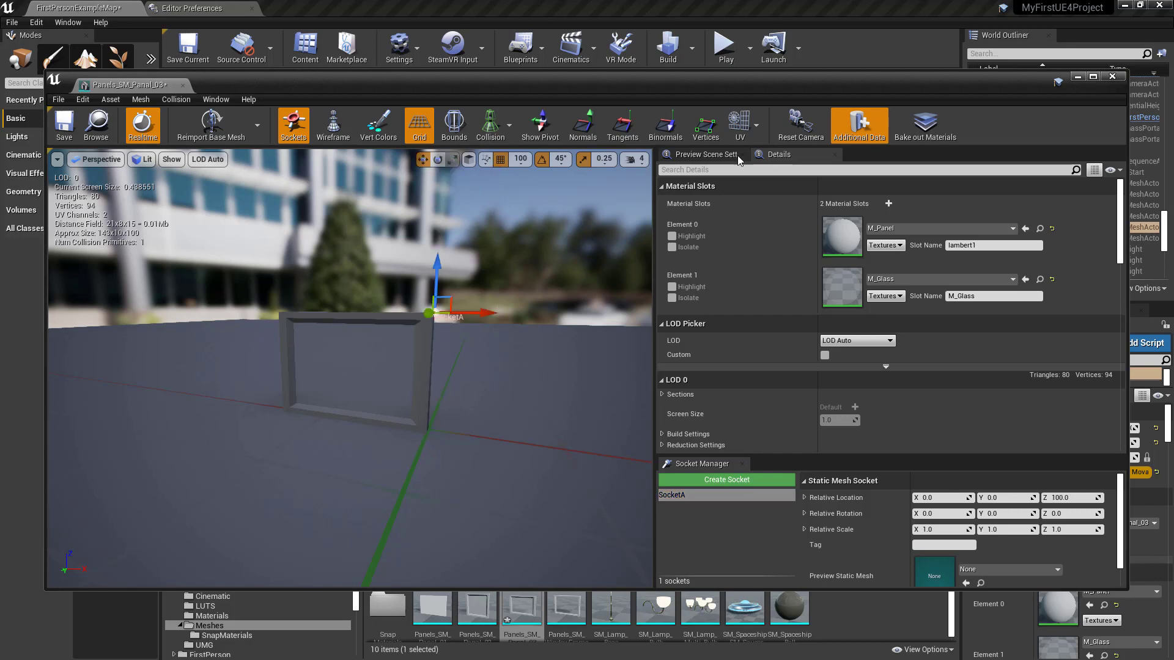
With grid snap at 10 units, move SocketA up and left above the panel.
left_click(520, 159)
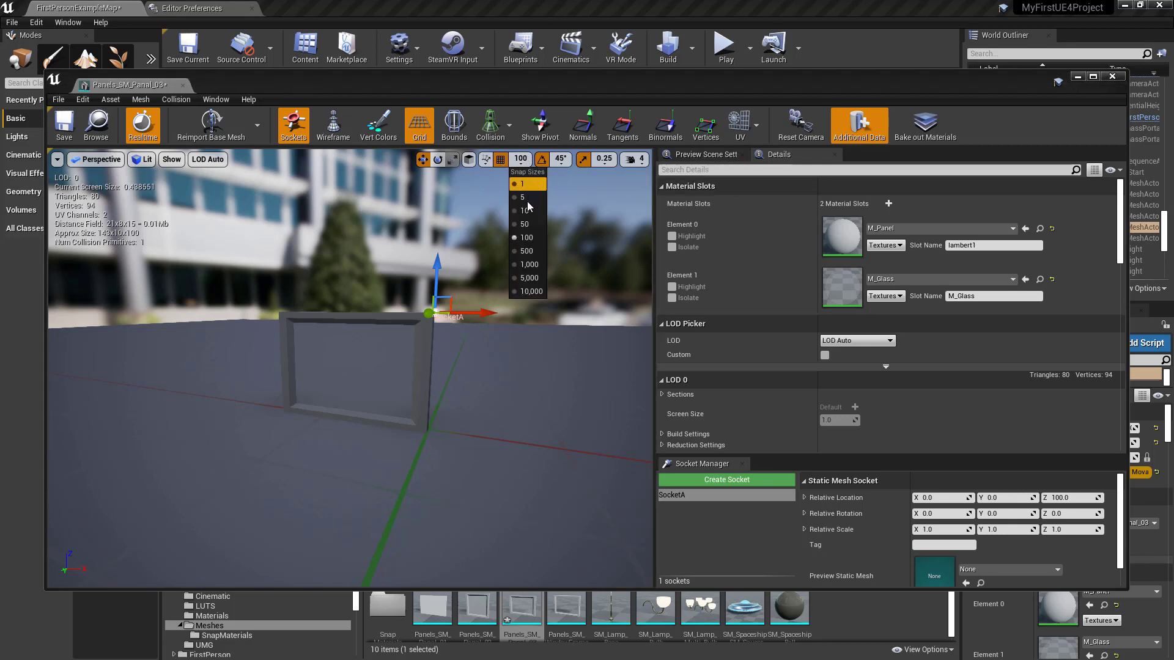
left_click(525, 211)
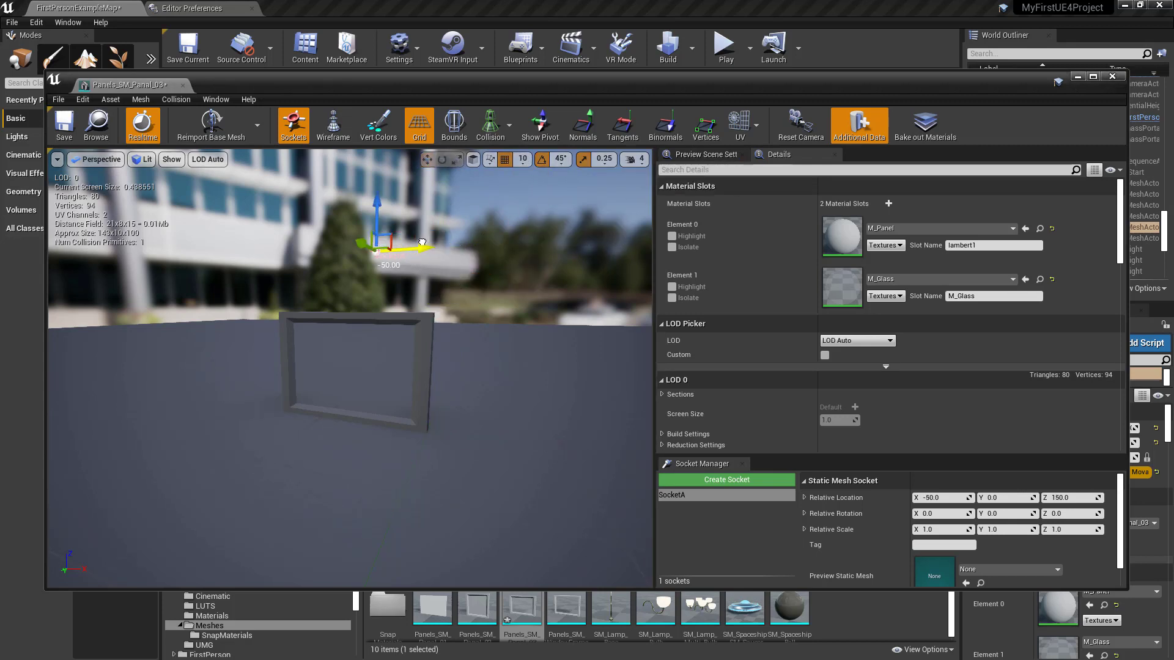
left_click_drag(420, 241, 397, 250)
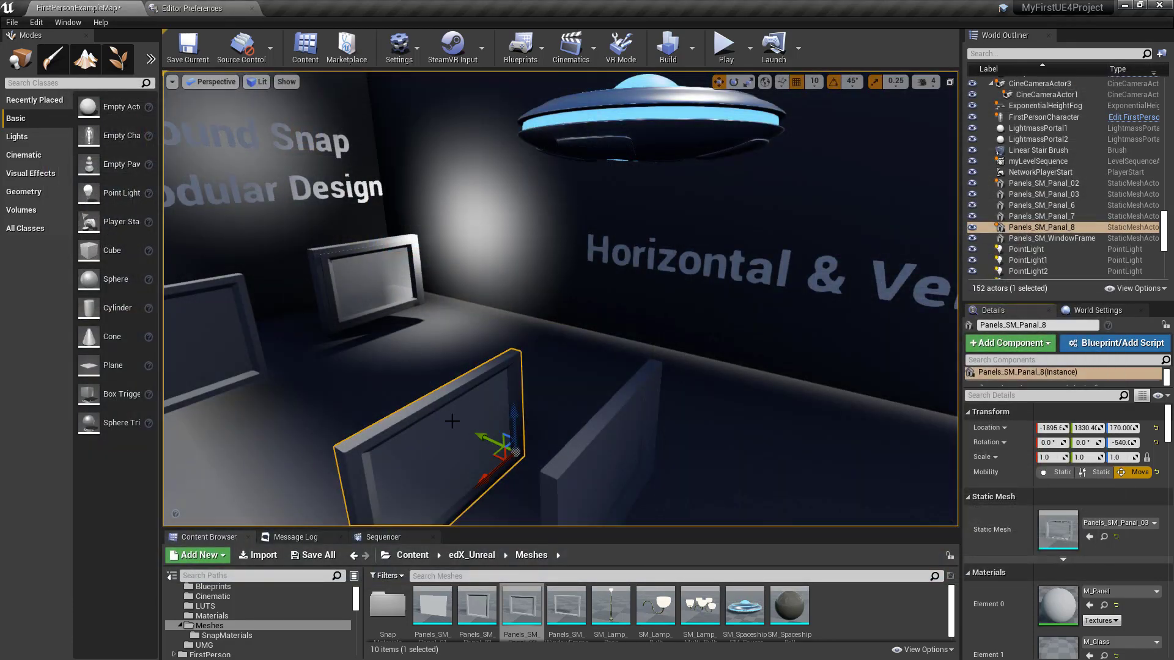
mouse_move(477, 379)
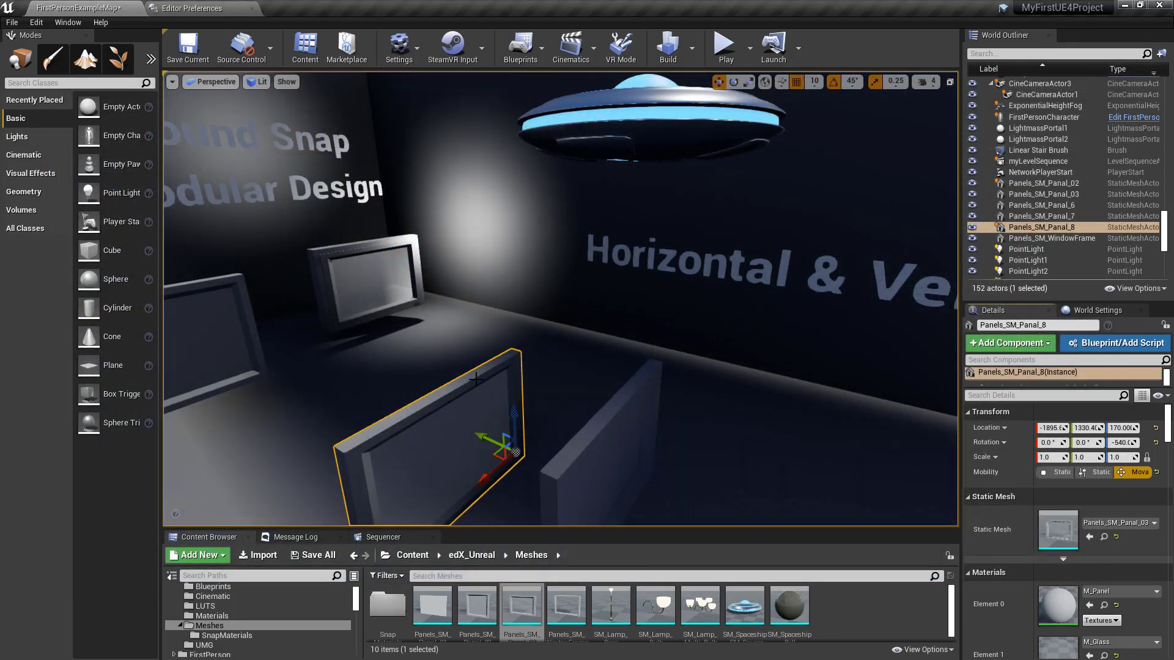
mouse_move(522, 283)
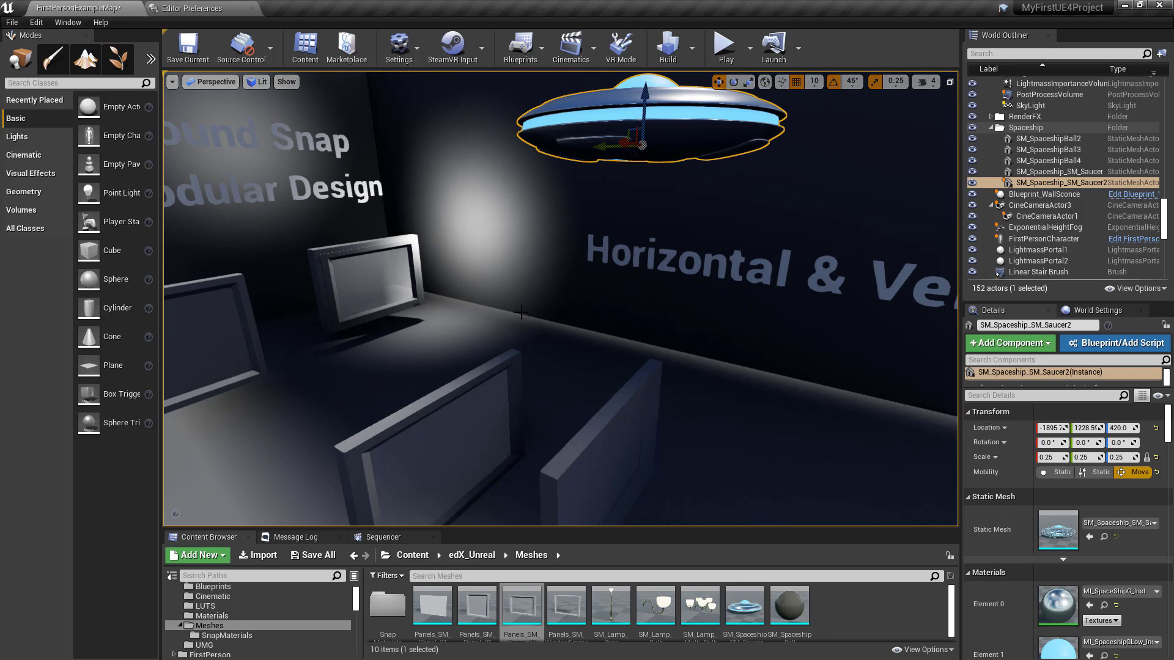
mouse_move(516, 306)
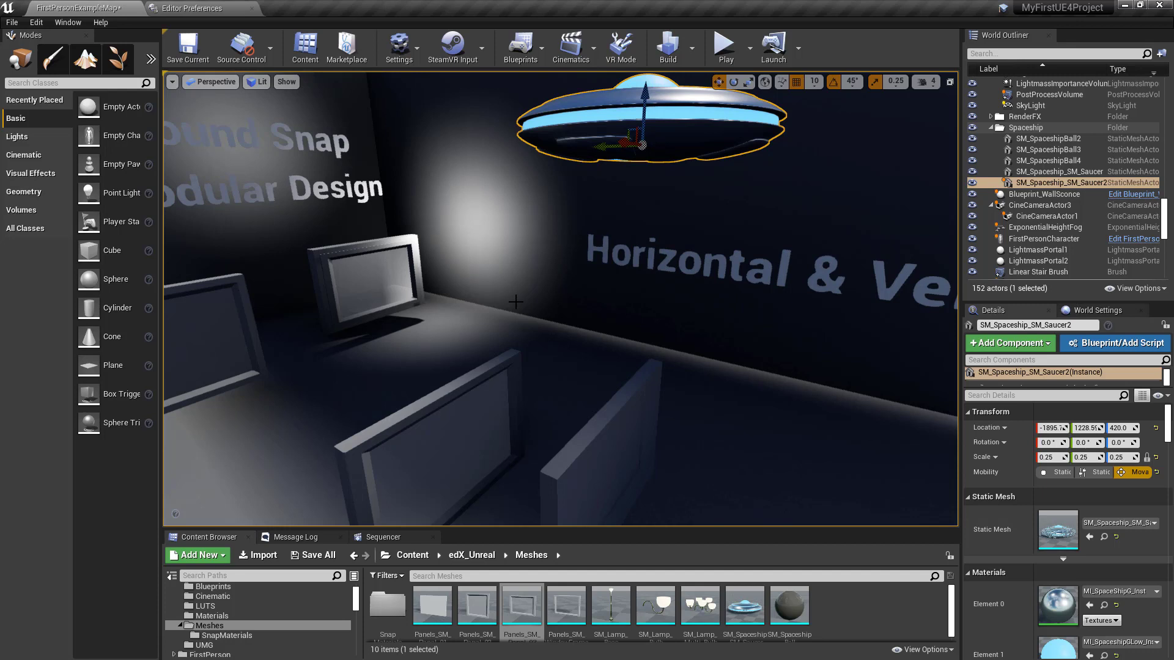
mouse_move(468, 377)
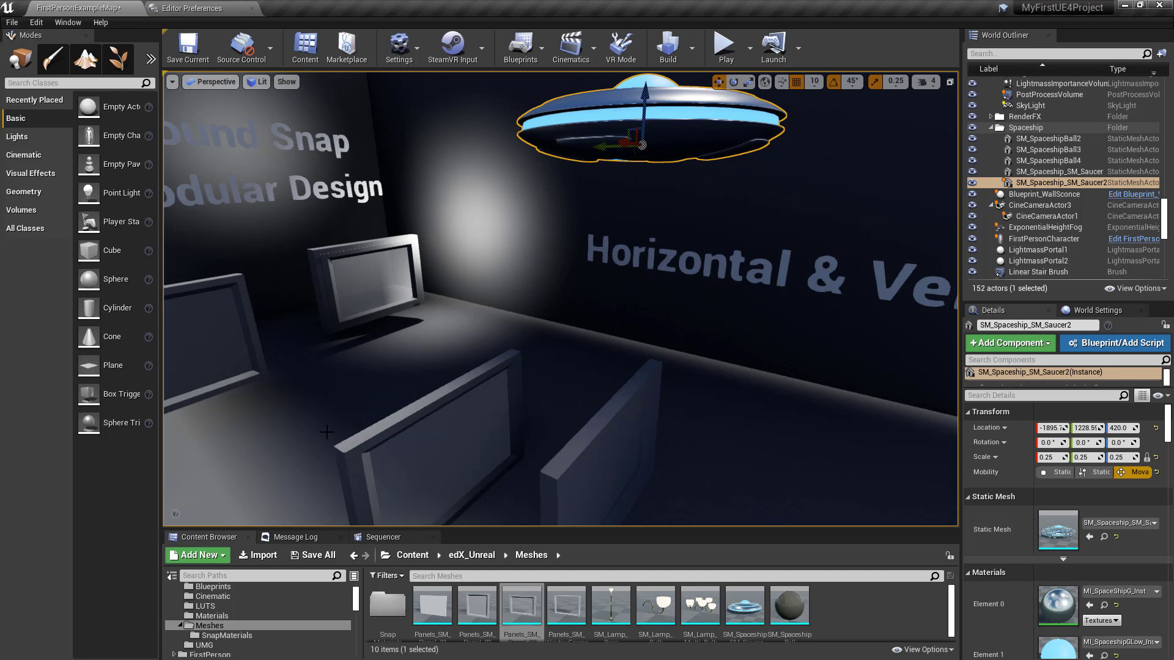
mouse_move(458, 381)
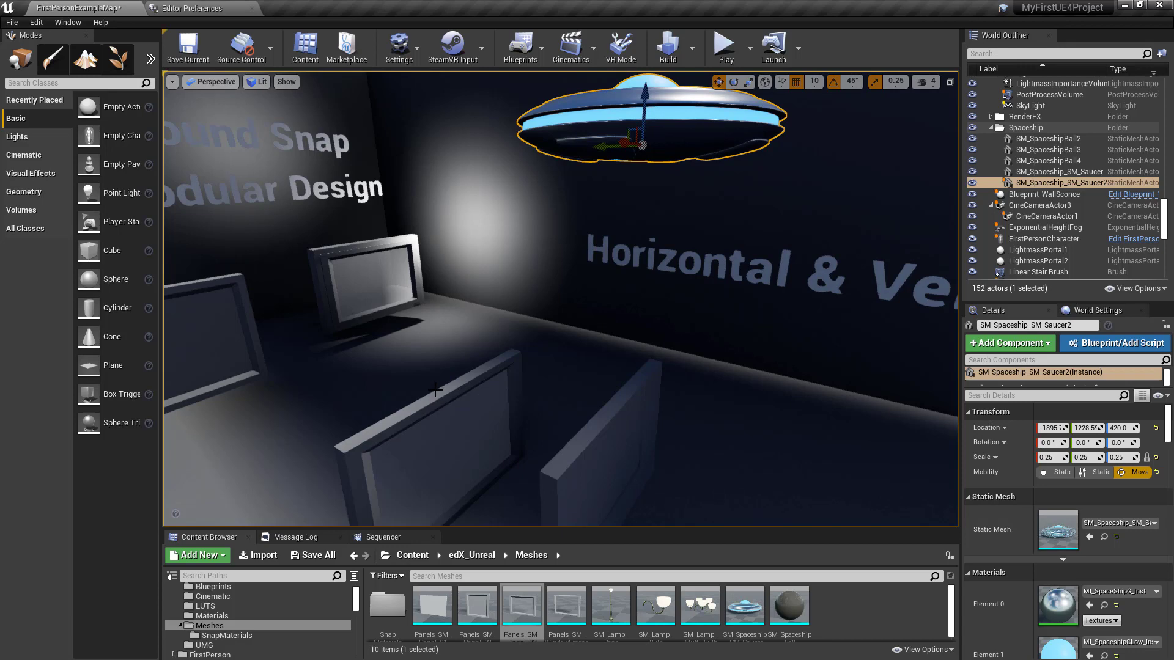
Open the Level Blueprint from the toolbar's Blueprints menu.
left_click(520, 47)
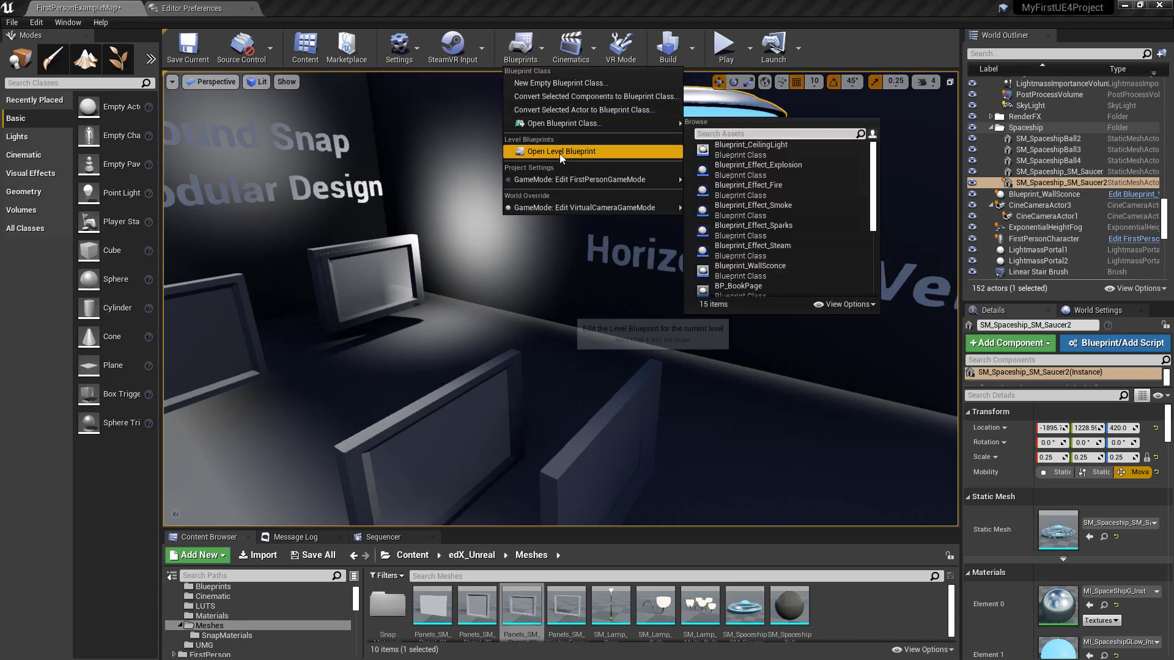
left_click(561, 152)
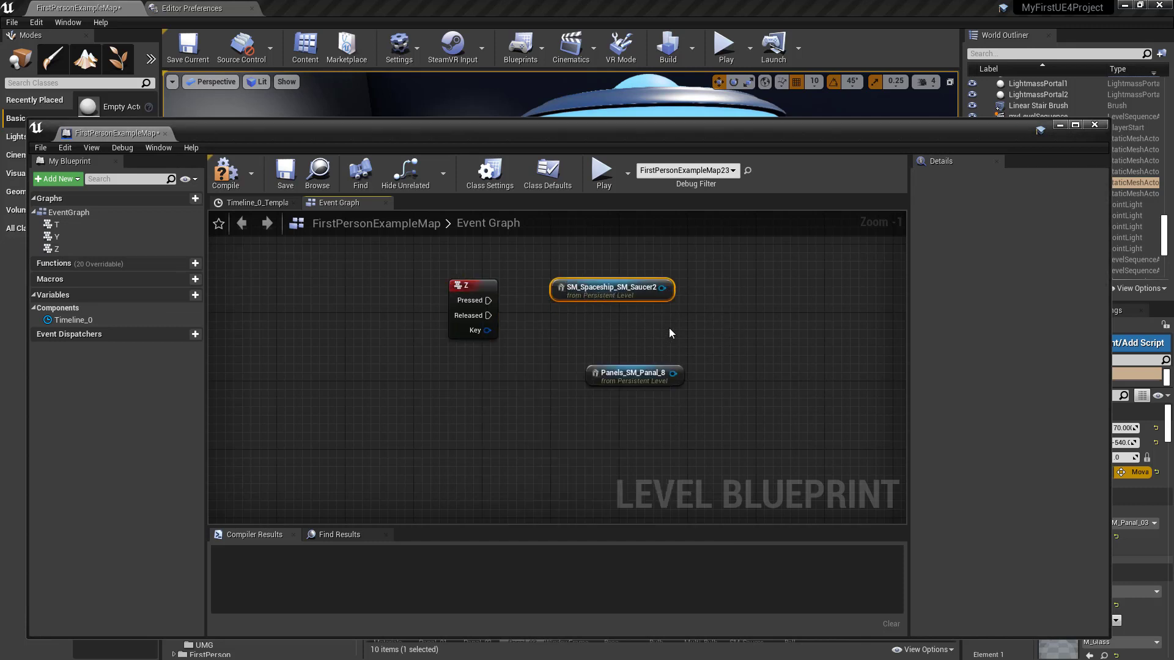
Add an AttachToActor node pulled from the saucer reference by searching 'atta'.
left_click_drag(663, 291, 636, 342)
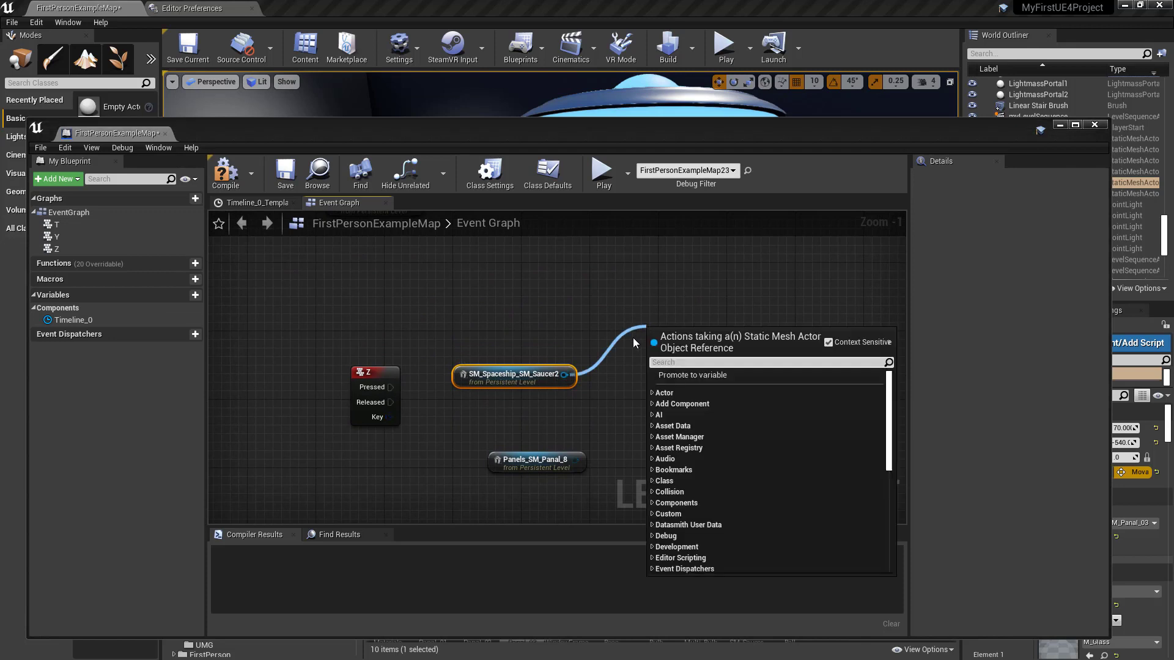
type("atta")
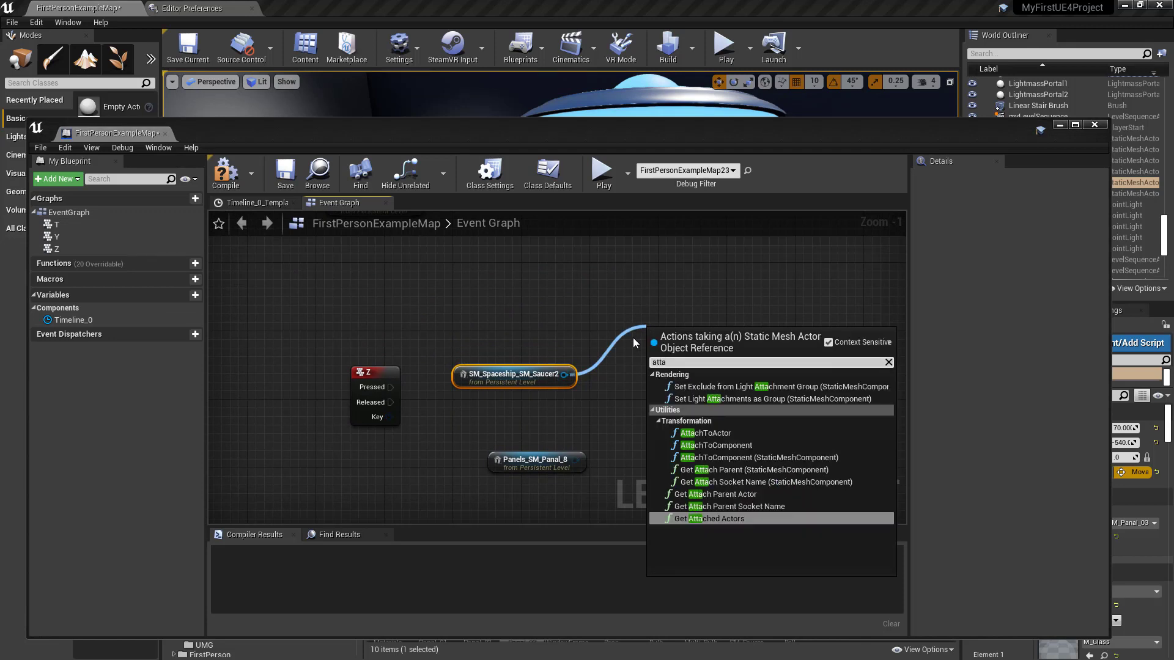
mouse_move(704, 433)
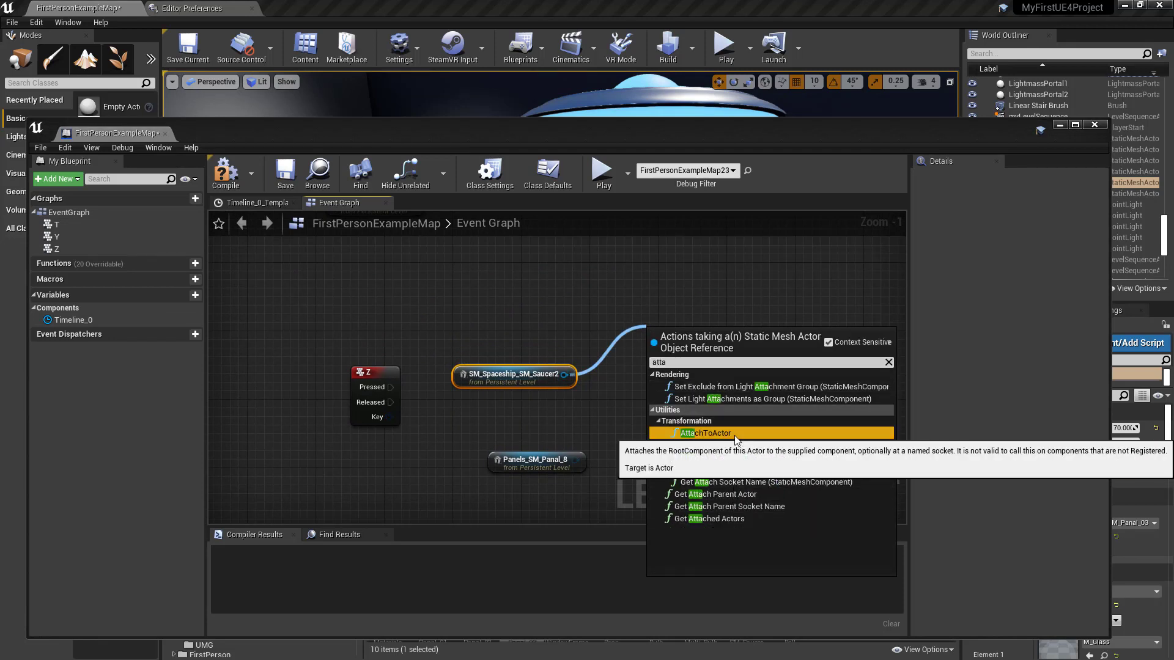
left_click(703, 433)
type("SocketA")
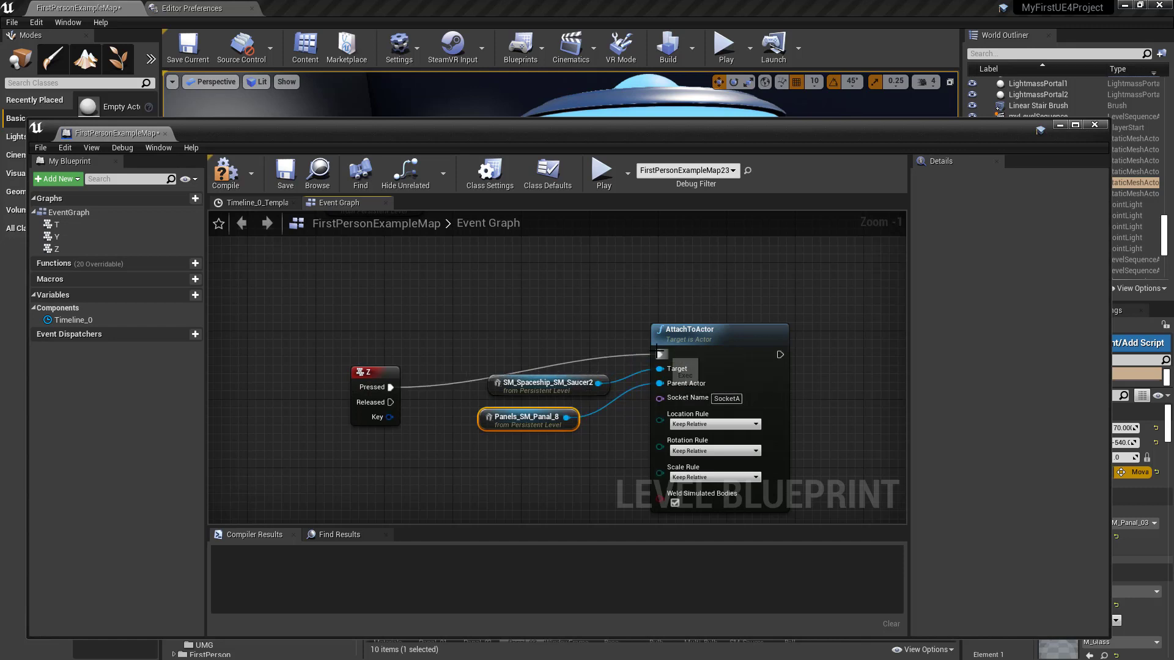
mouse_move(712, 424)
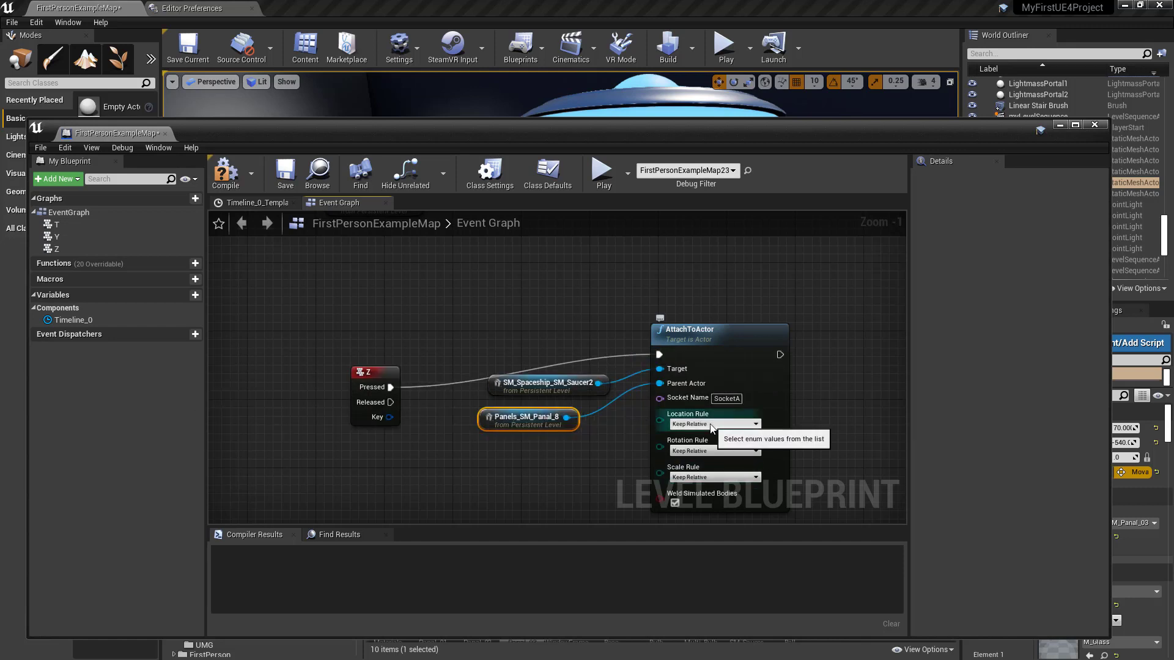
Set the AttachToActor Location Rule to Snap to Target.
left_click(713, 424)
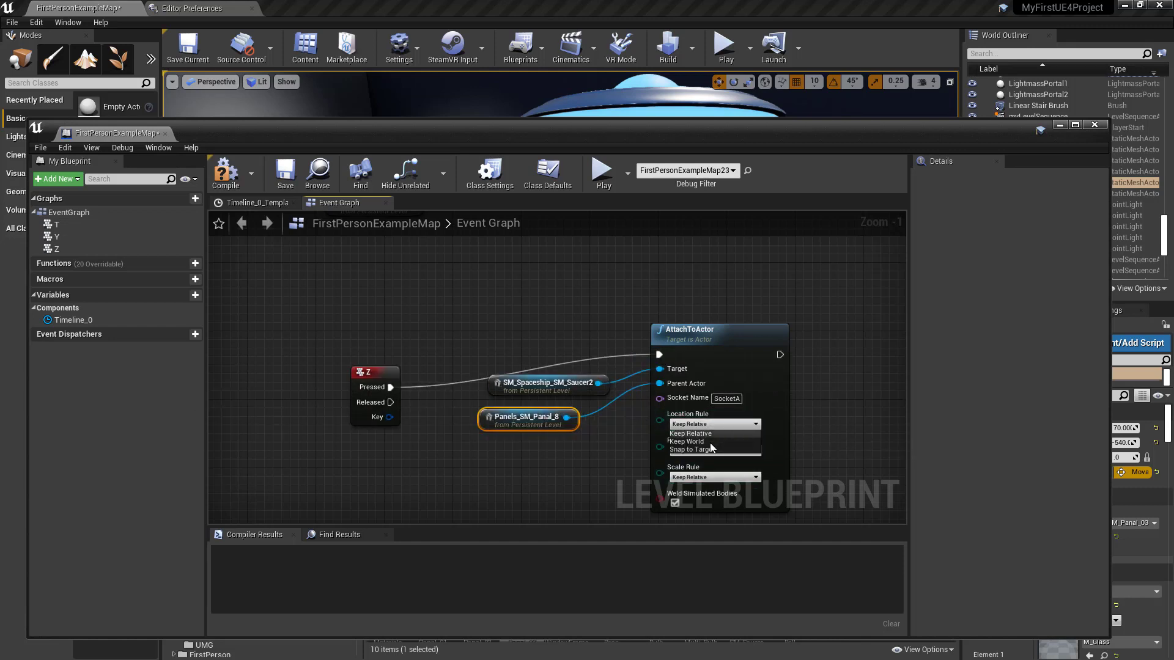
left_click(688, 448)
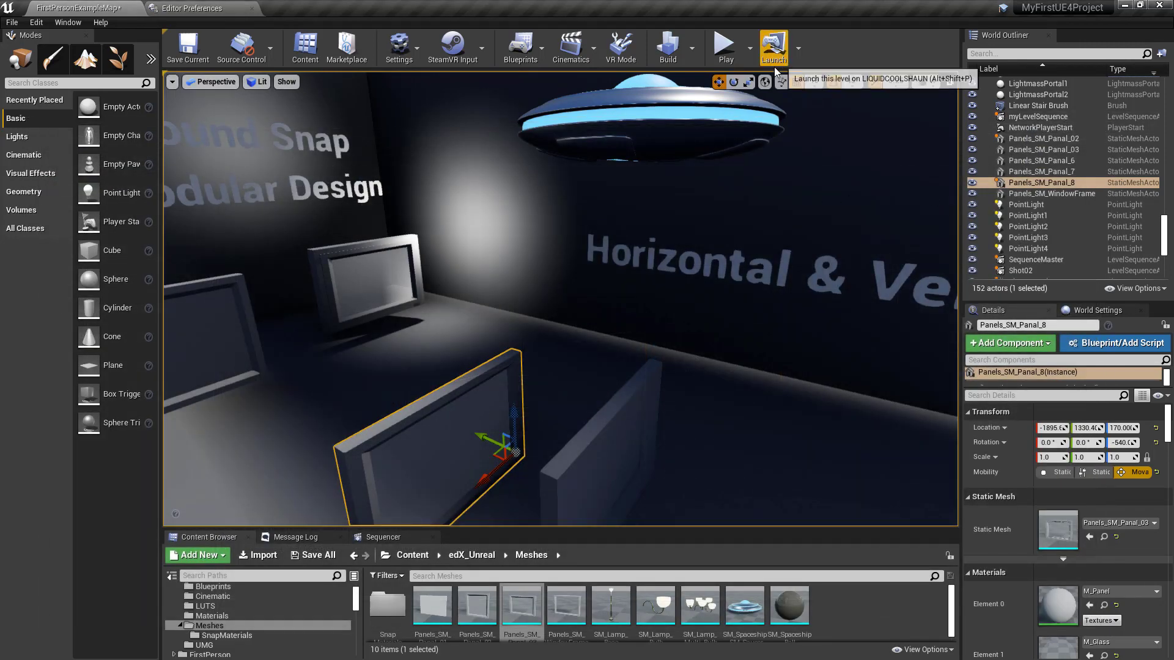
left_click(772, 47)
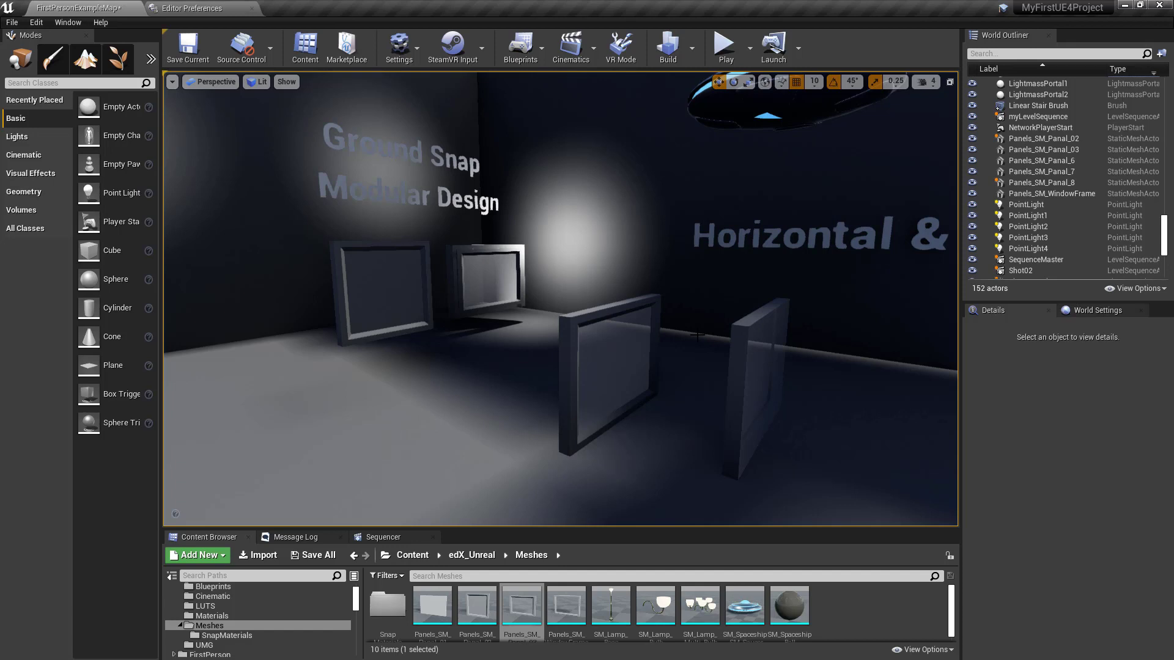
mouse_move(782, 82)
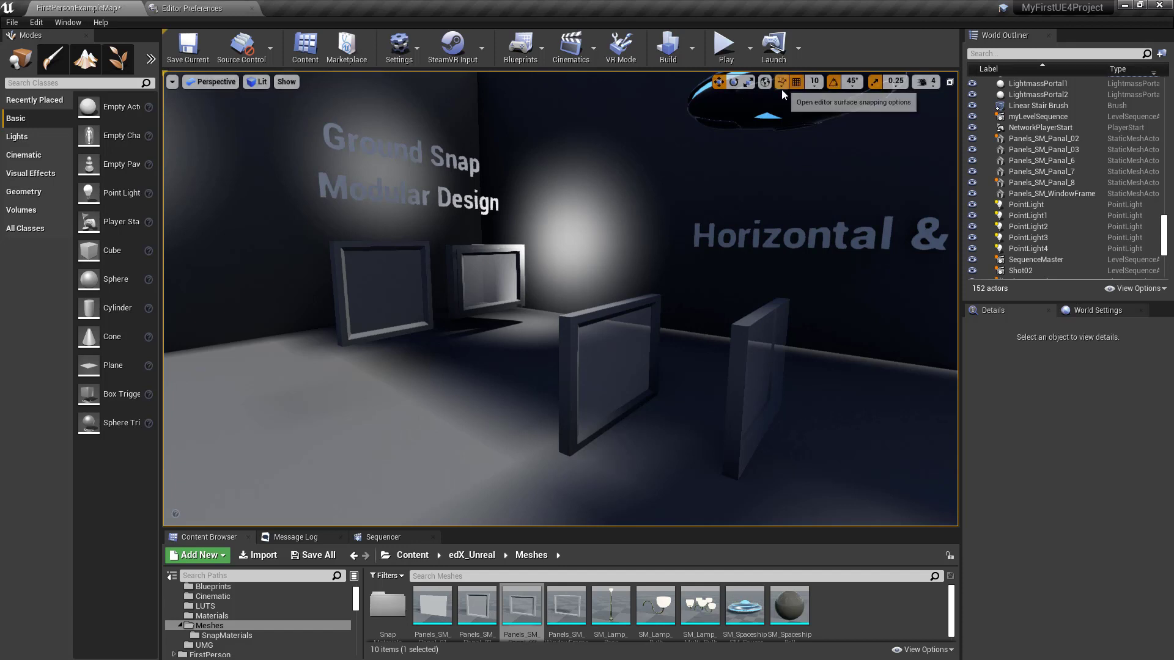
mouse_move(782, 82)
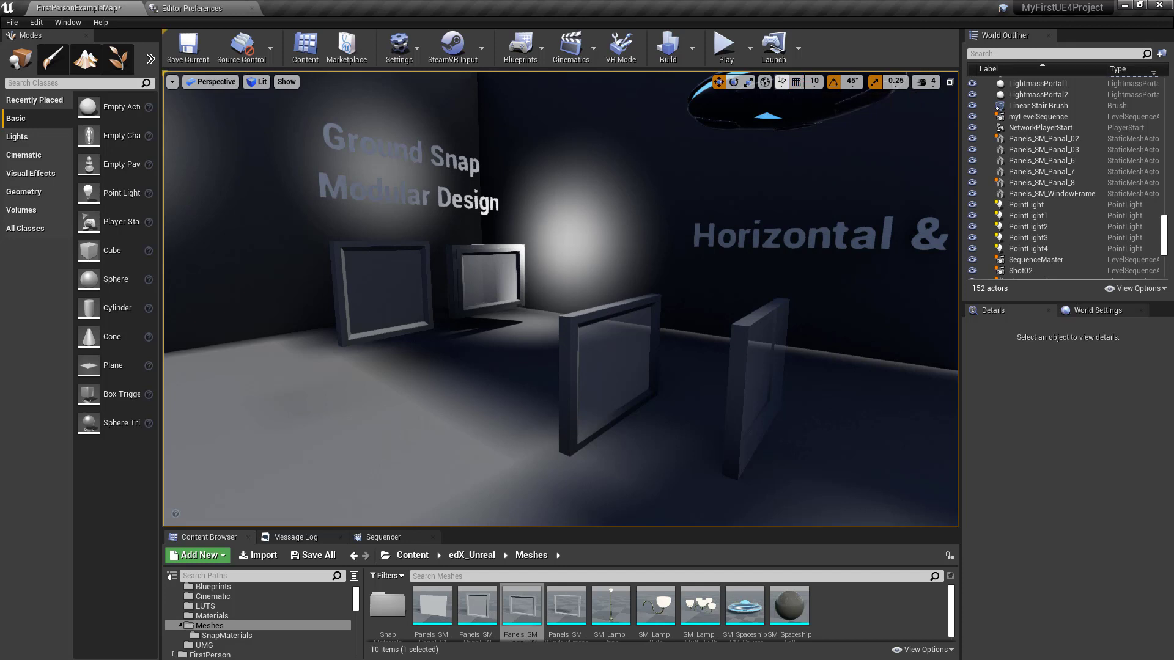
left_click(796, 82)
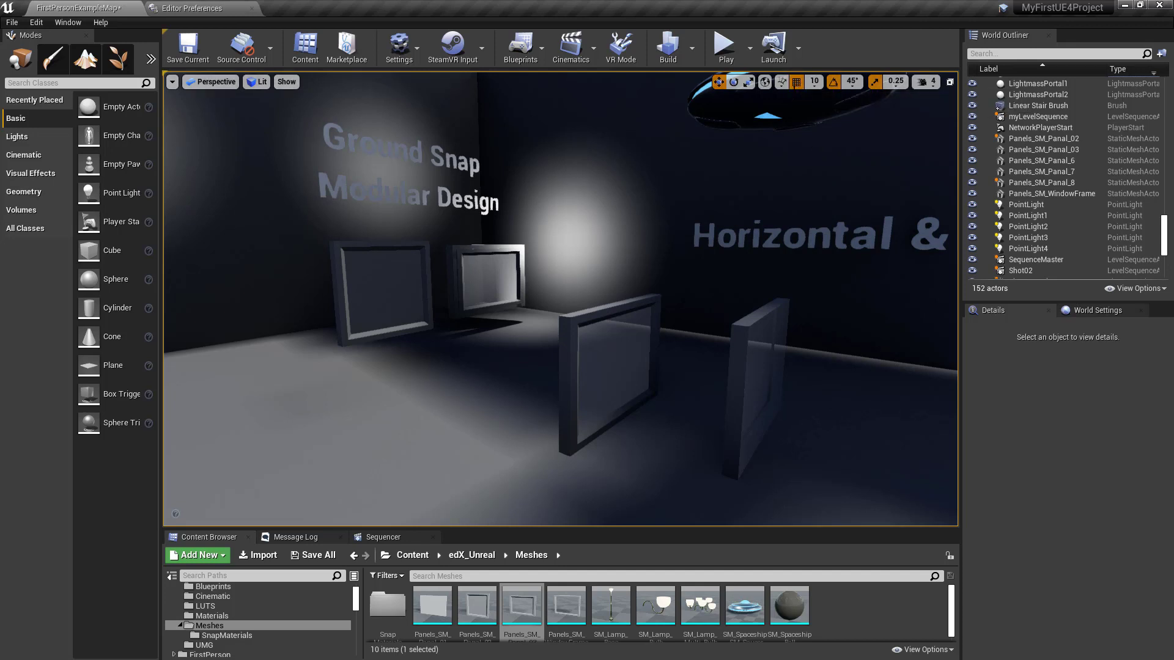
mouse_move(798, 81)
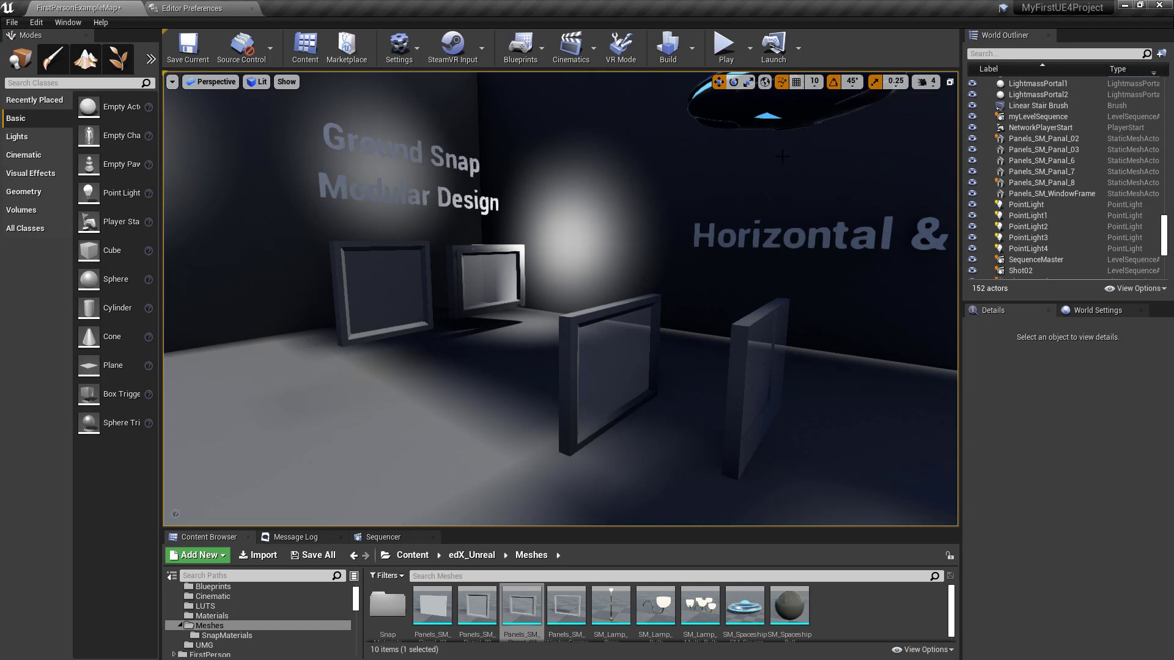
Drag Panels_SM_Panal_8 so it snaps onto and along the right-hand panel and over the low wall.
left_click(606, 366)
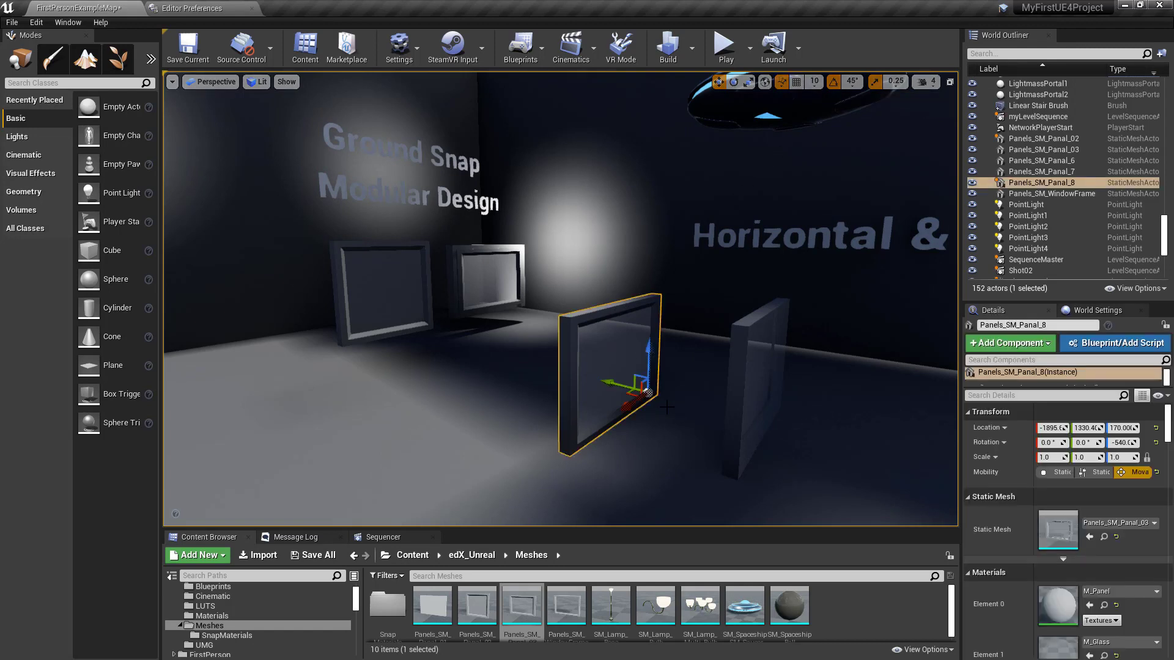
mouse_move(650, 397)
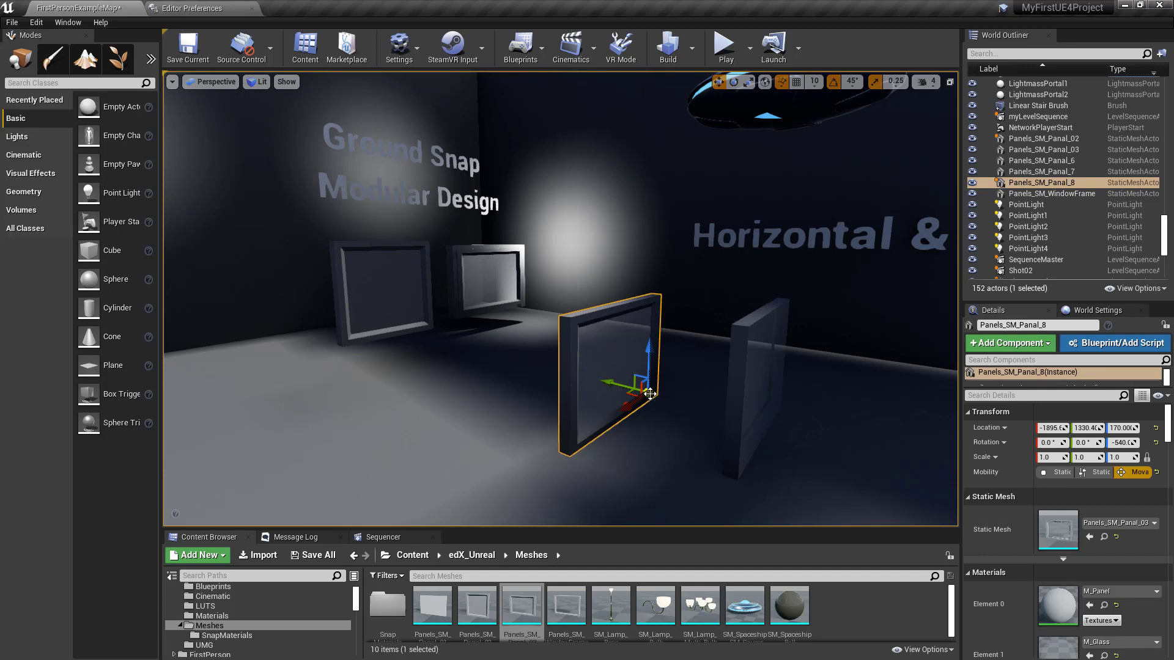
left_click_drag(649, 394, 665, 374)
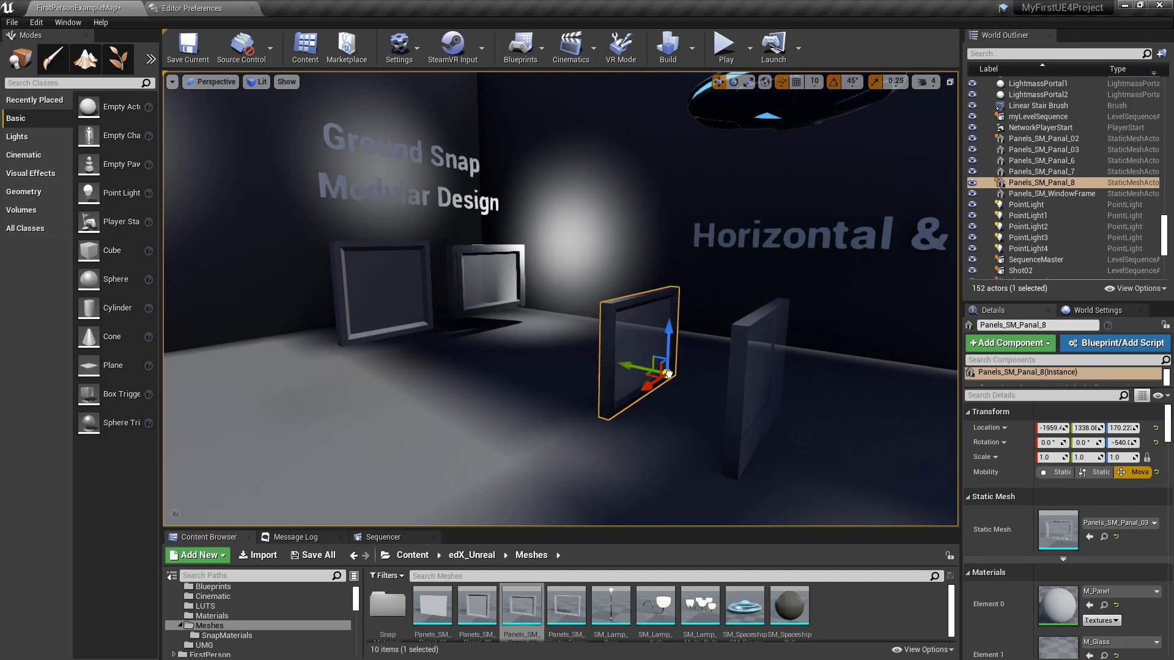
left_click_drag(665, 374, 635, 406)
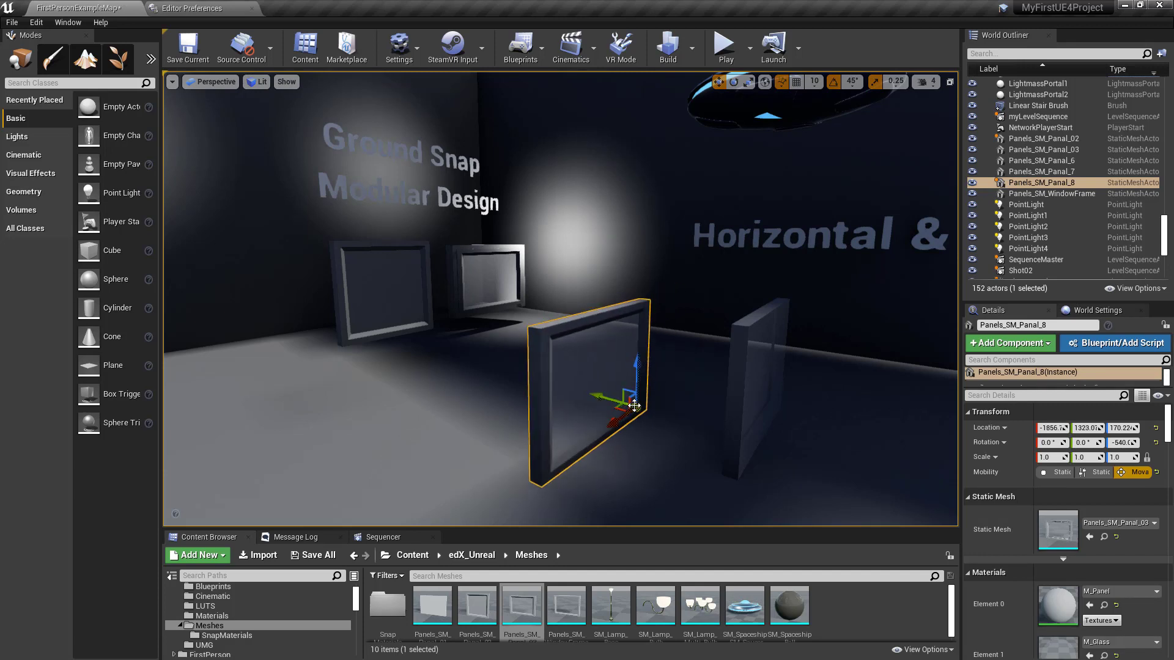
left_click_drag(632, 405, 745, 381)
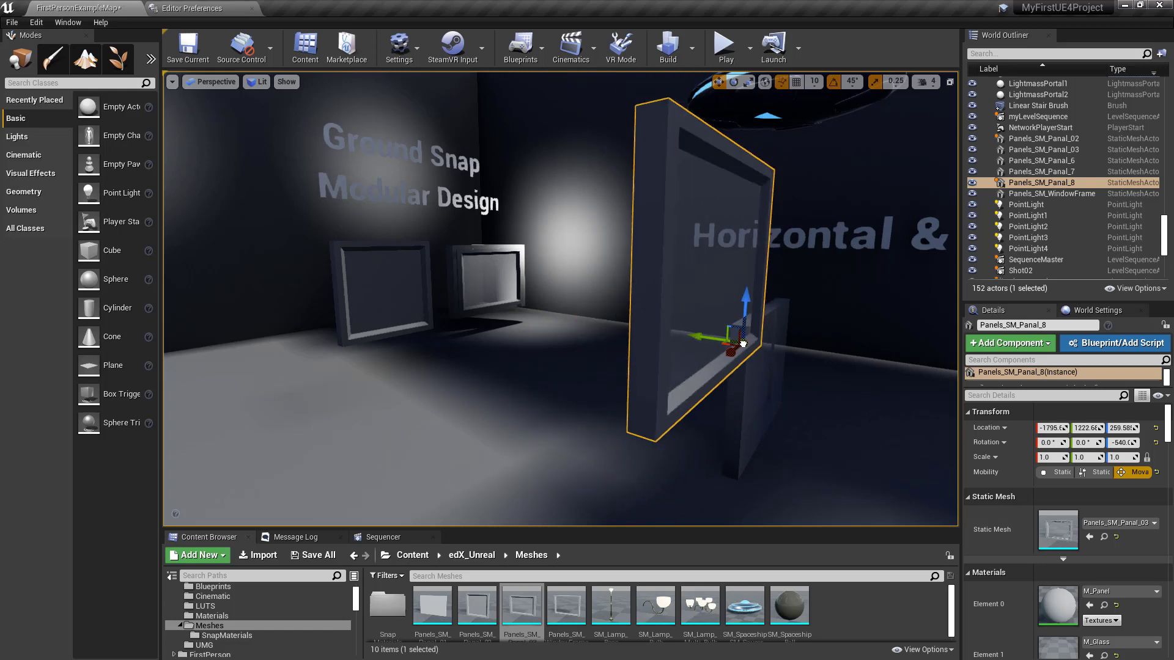
left_click_drag(738, 341, 759, 385)
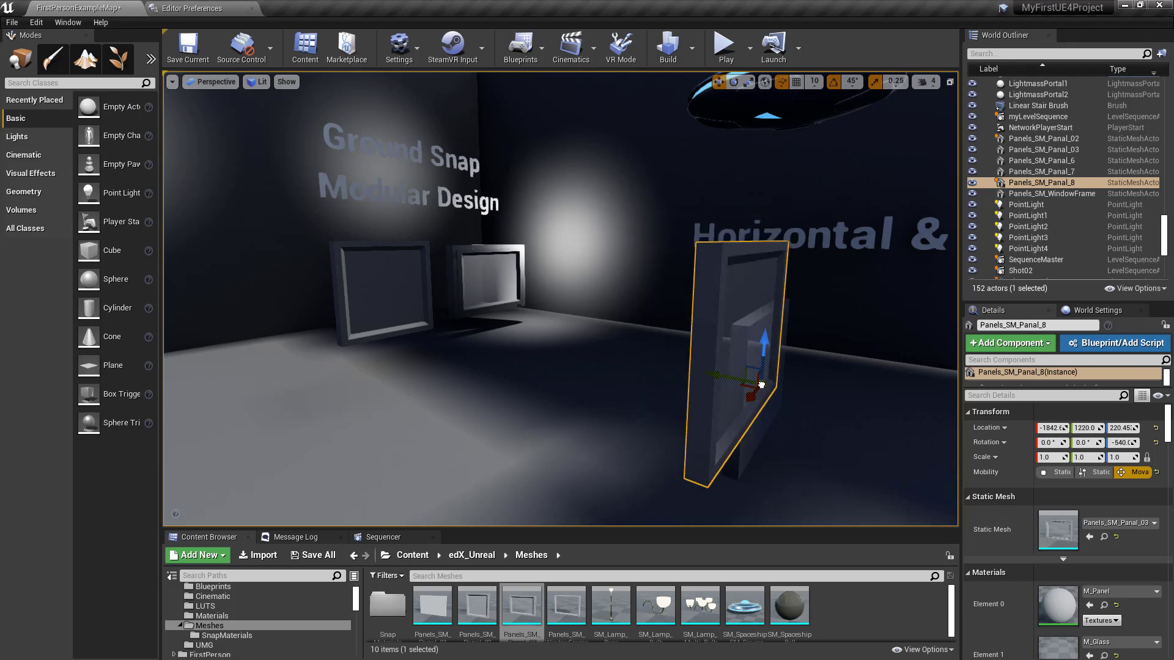
left_click_drag(762, 384, 762, 345)
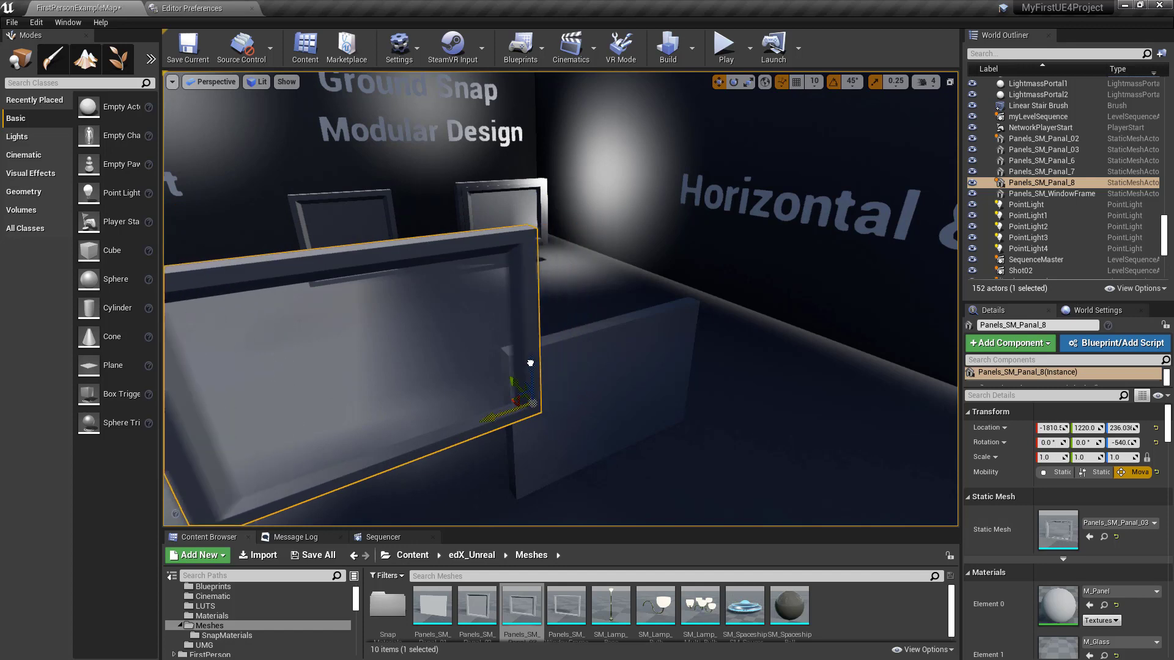
Snap the panel onto the low wall top, up near the far left panels, then back to the floor.
left_click_drag(528, 381, 652, 374)
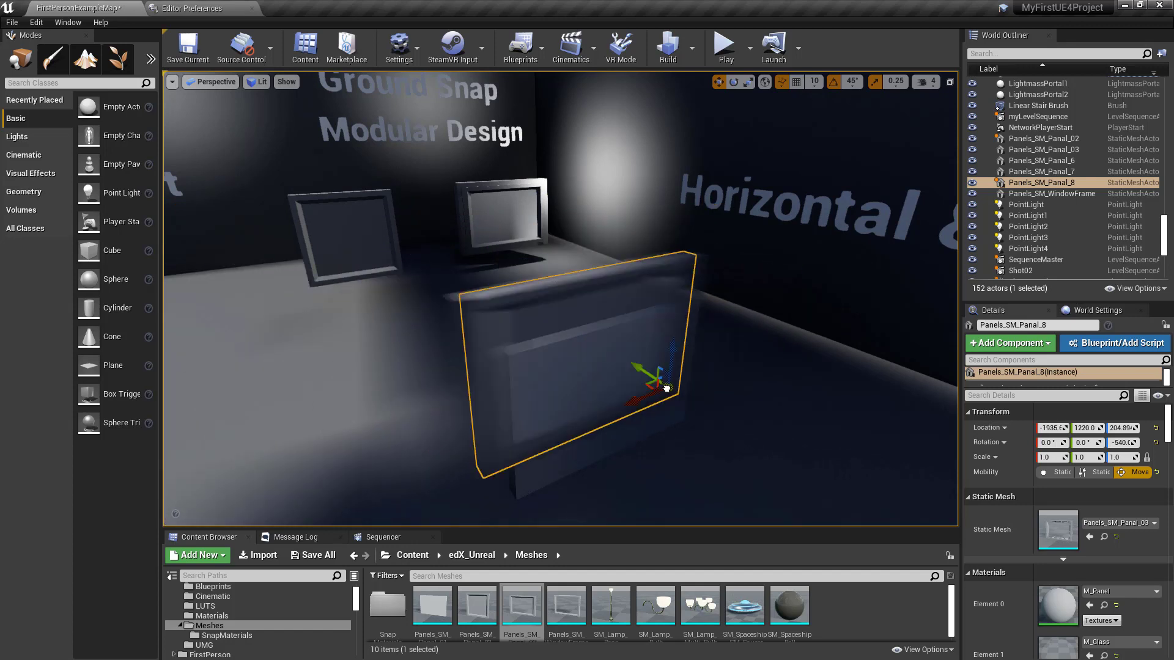
left_click_drag(655, 378, 606, 325)
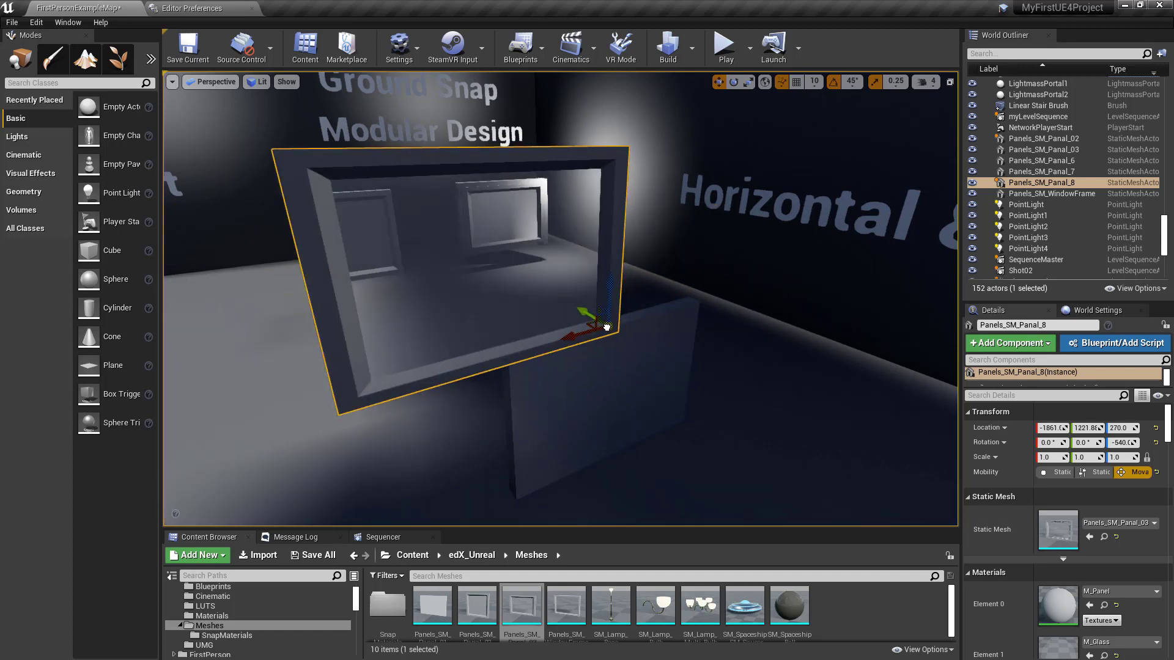
left_click_drag(591, 321, 494, 180)
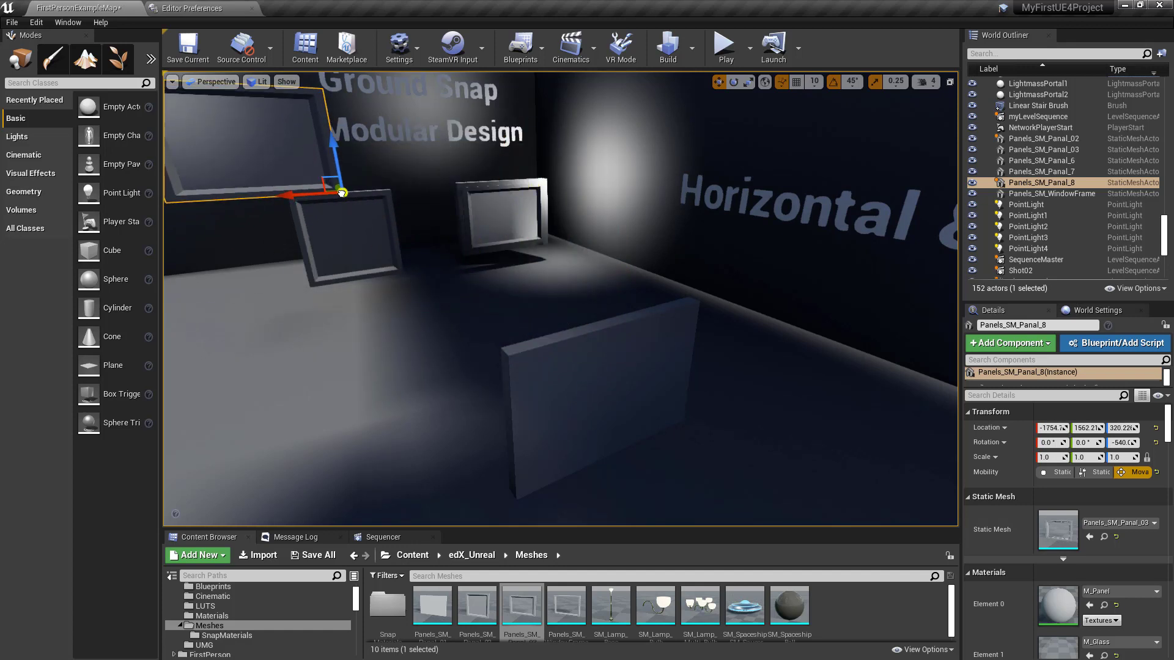
left_click_drag(341, 193, 689, 244)
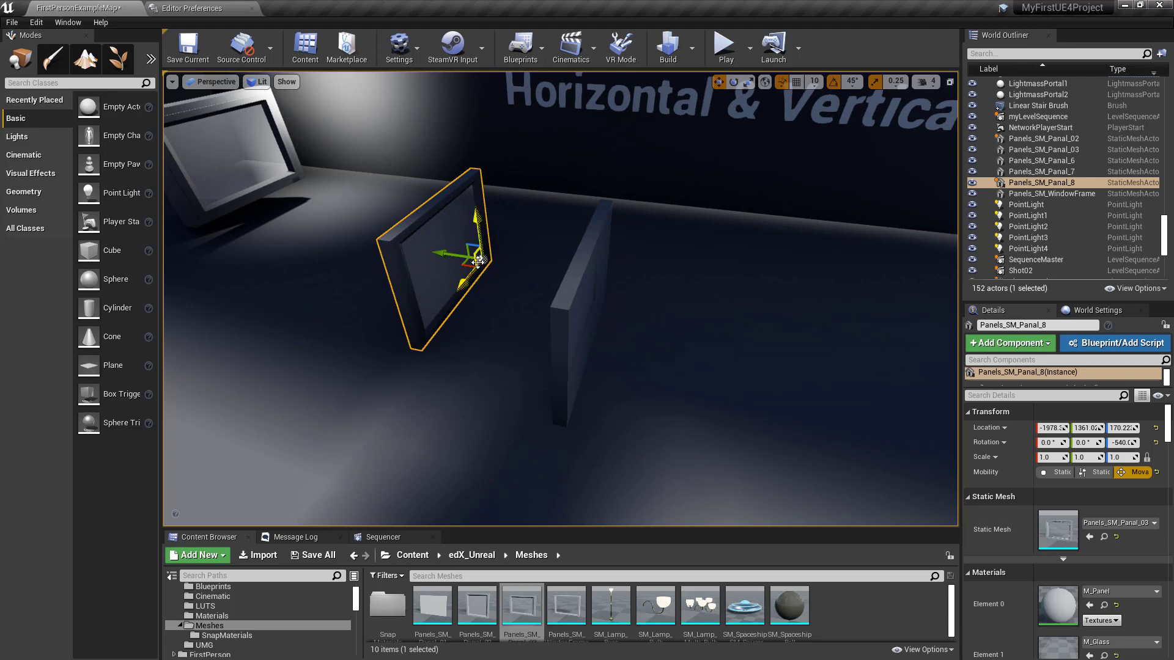
Slide the panel flush against the thin standing divider wall.
left_click_drag(465, 255, 599, 277)
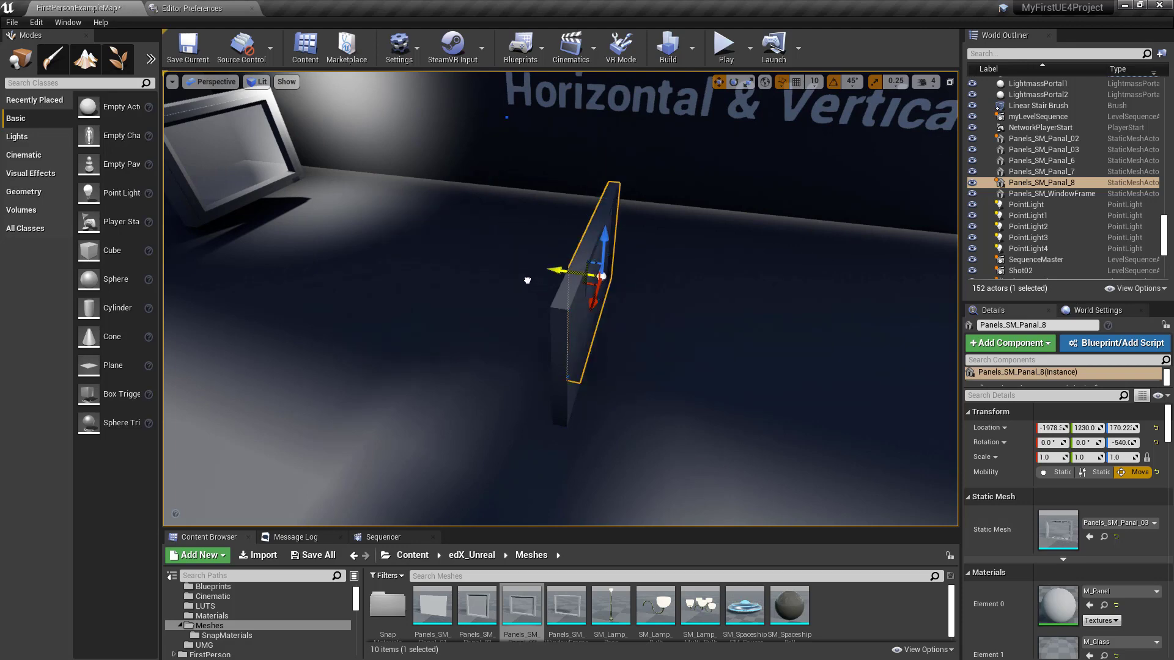